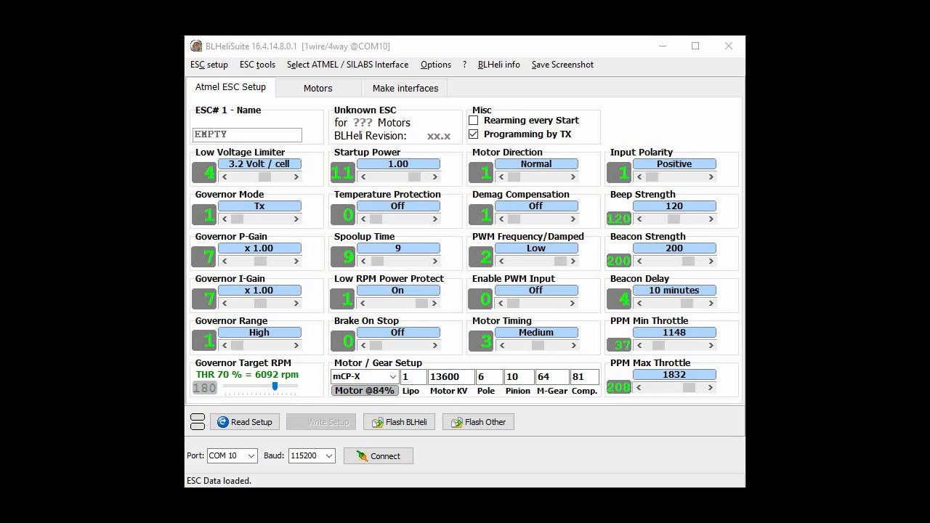
{"action": "mouse_move", "coordinate": [368, 467]}
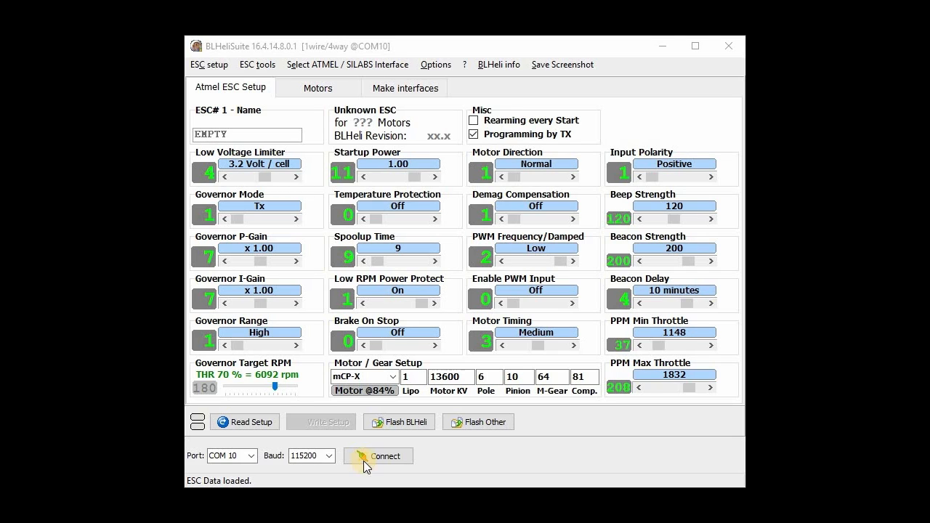
Step: Connect BLHeliSuite on COM 4 and run Check to detect the attached ESCs
{"action": "left_click", "coordinate": [253, 455]}
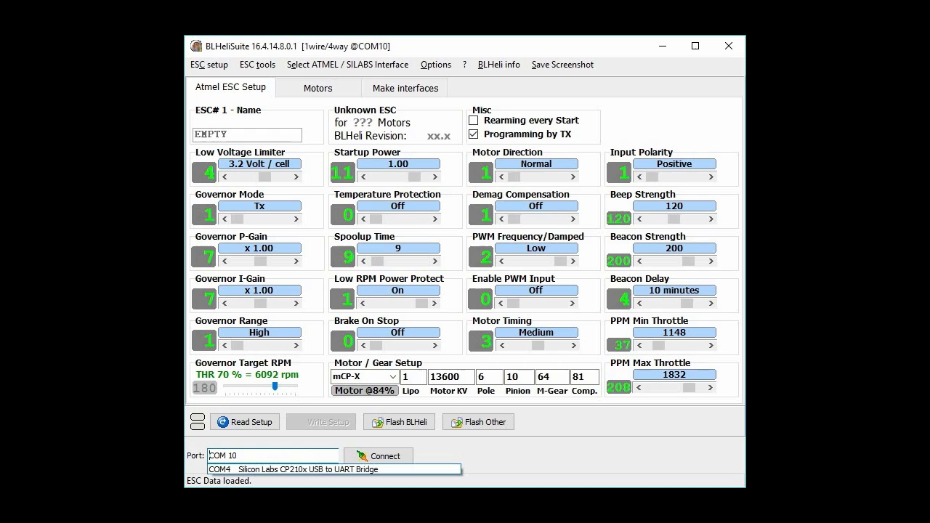
{"action": "left_click", "coordinate": [291, 470]}
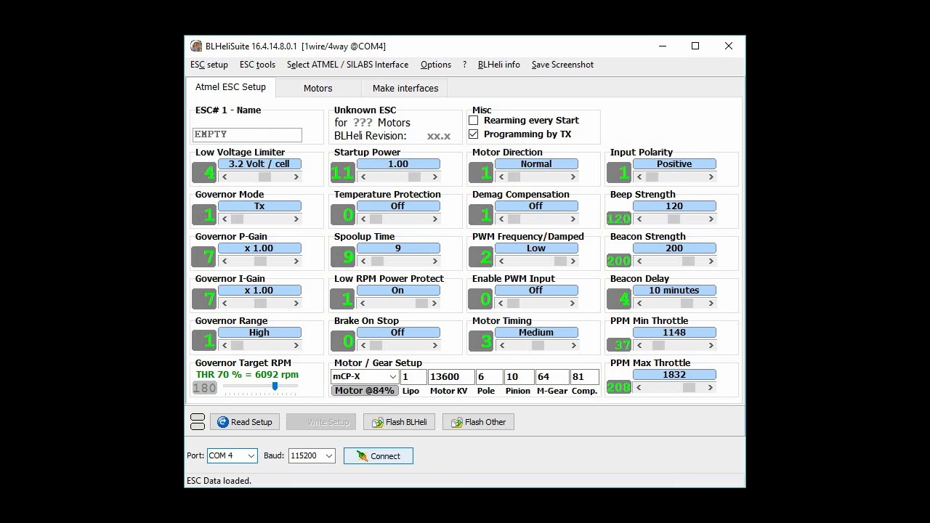
{"action": "left_click", "coordinate": [378, 456]}
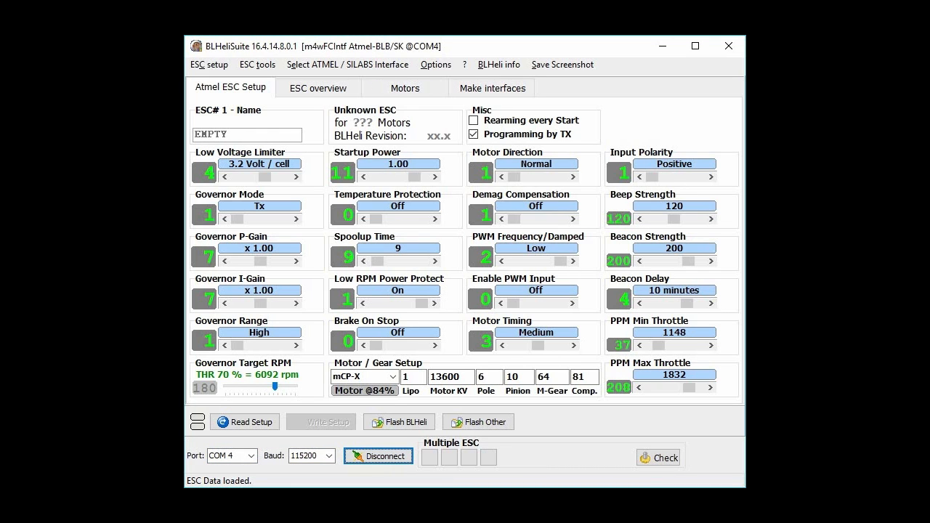
{"action": "left_click", "coordinate": [665, 457]}
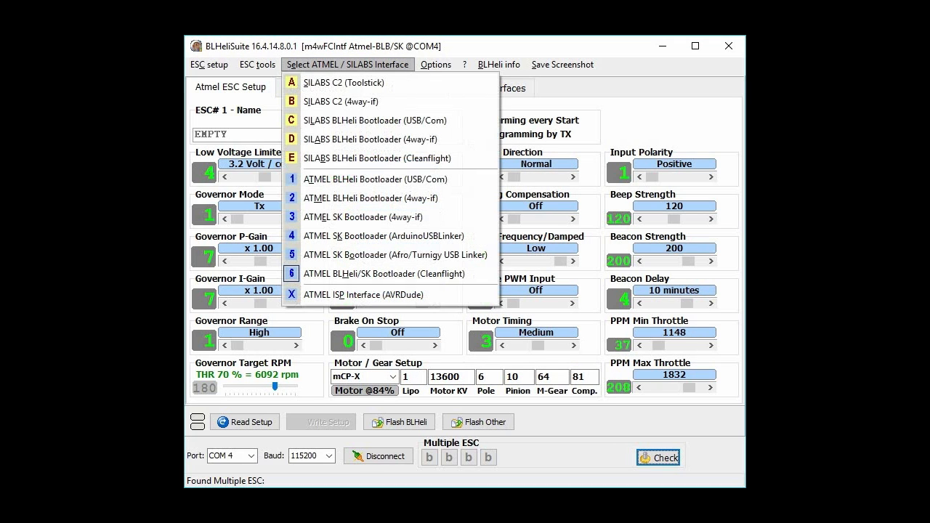
{"action": "mouse_move", "coordinate": [383, 236]}
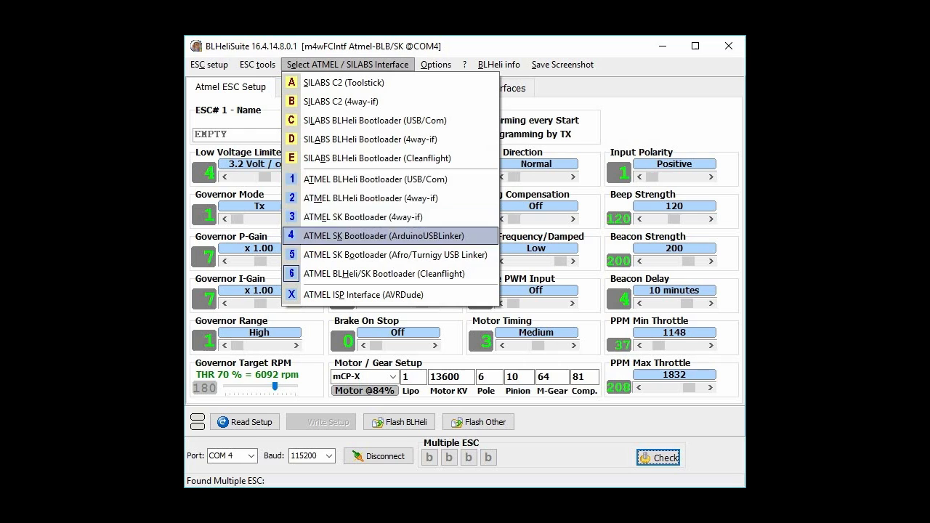
{"action": "mouse_move", "coordinate": [396, 158]}
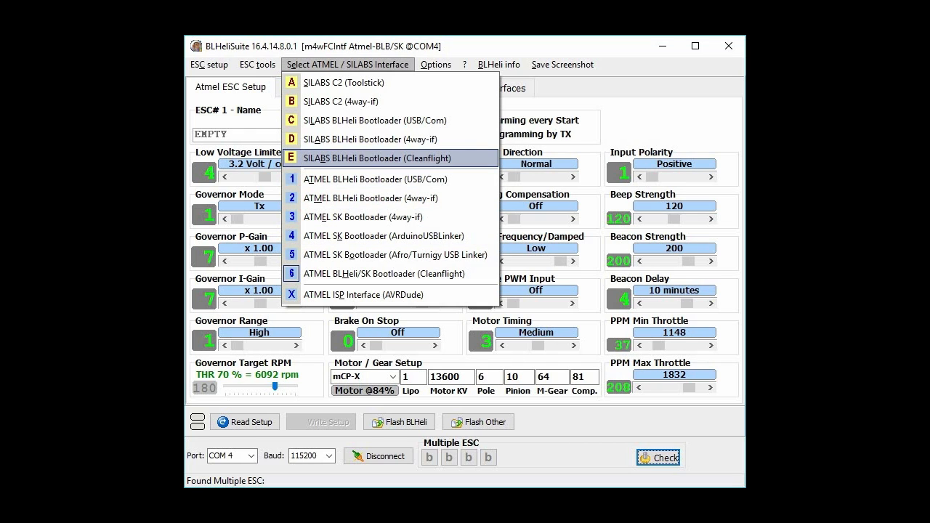
Step: Select the SILABS BLHeli Bootloader (Cleanflight) interface and dismiss the four-ESC detection report
{"action": "left_click", "coordinate": [389, 158]}
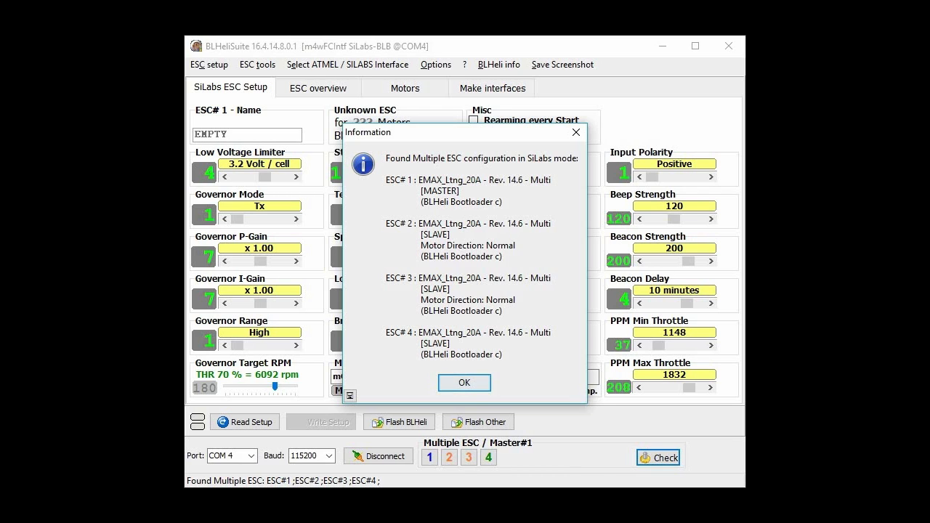
{"action": "left_click", "coordinate": [464, 382]}
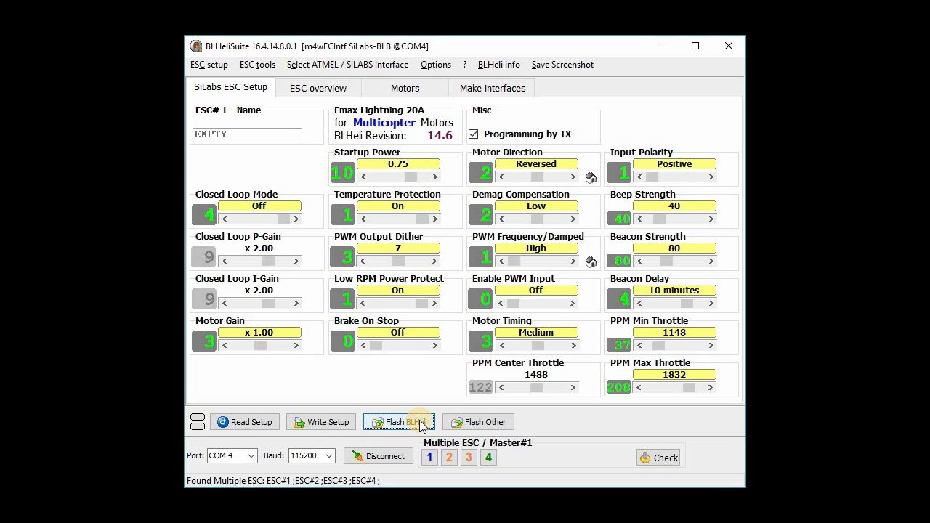
Step: Open the Flash BLHeli assistant for ESC #1 to view Rev 14.8 firmware targets
{"action": "left_click", "coordinate": [398, 422]}
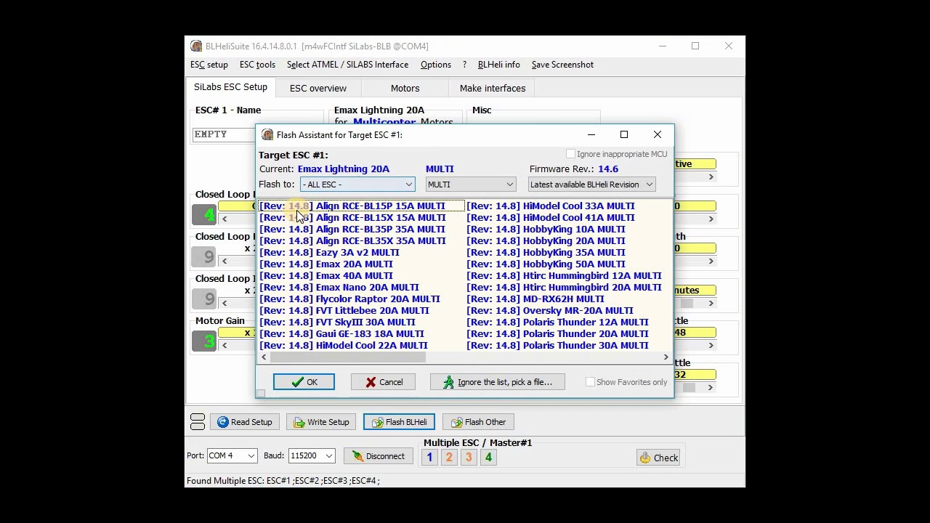
{"action": "mouse_move", "coordinate": [425, 256]}
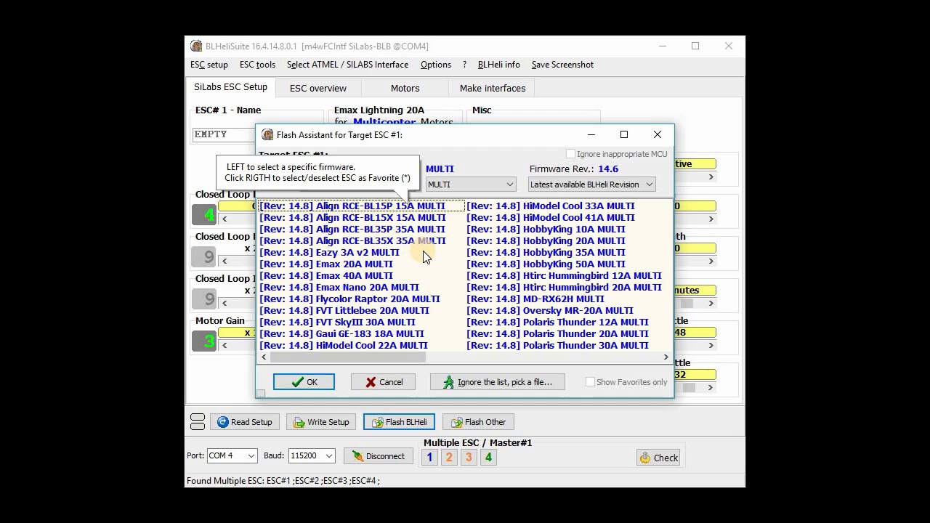
{"action": "mouse_move", "coordinate": [431, 259]}
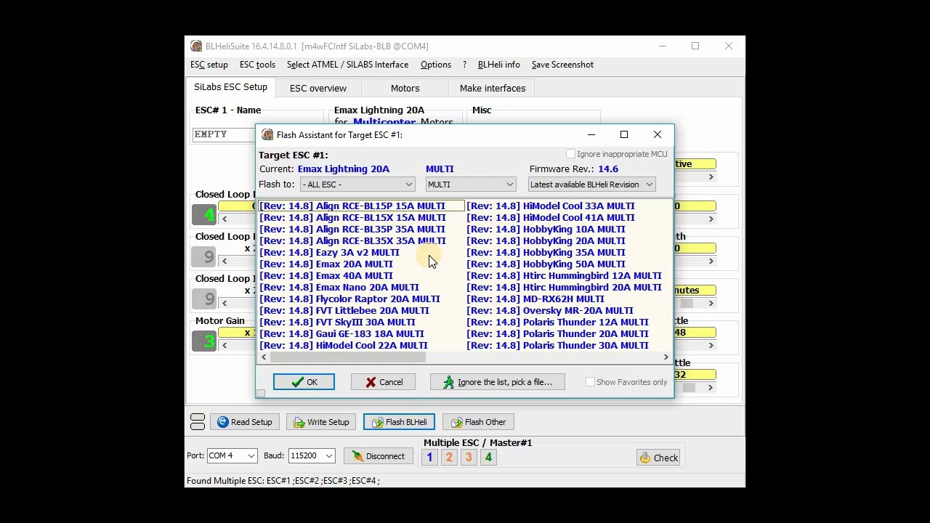
{"action": "mouse_move", "coordinate": [558, 299]}
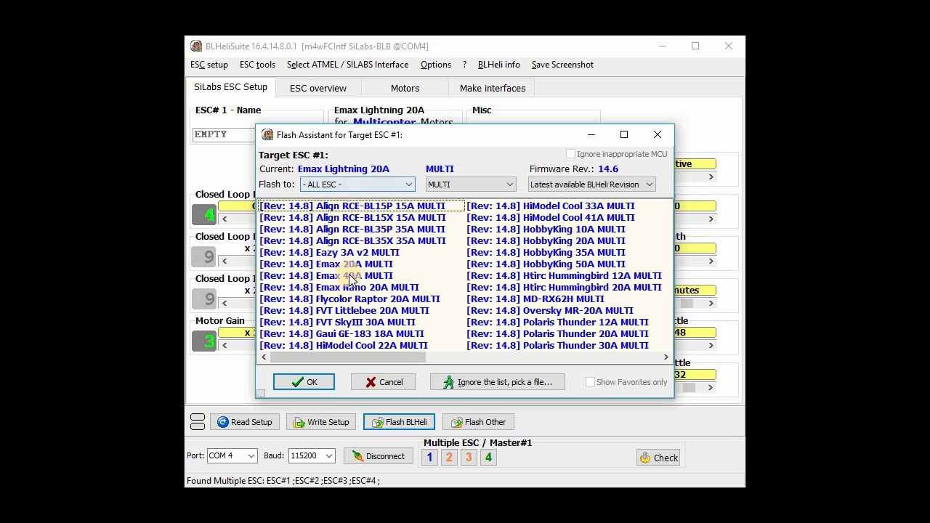
{"action": "mouse_move", "coordinate": [398, 195]}
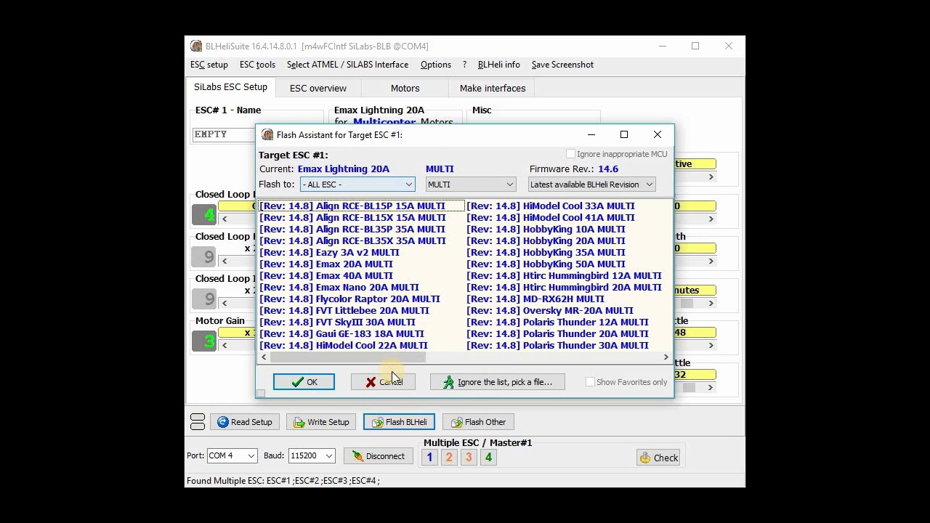
Step: Cancel the Flash Assistant and return to ESC #1's revision 14.6 settings page
{"action": "left_click", "coordinate": [383, 381]}
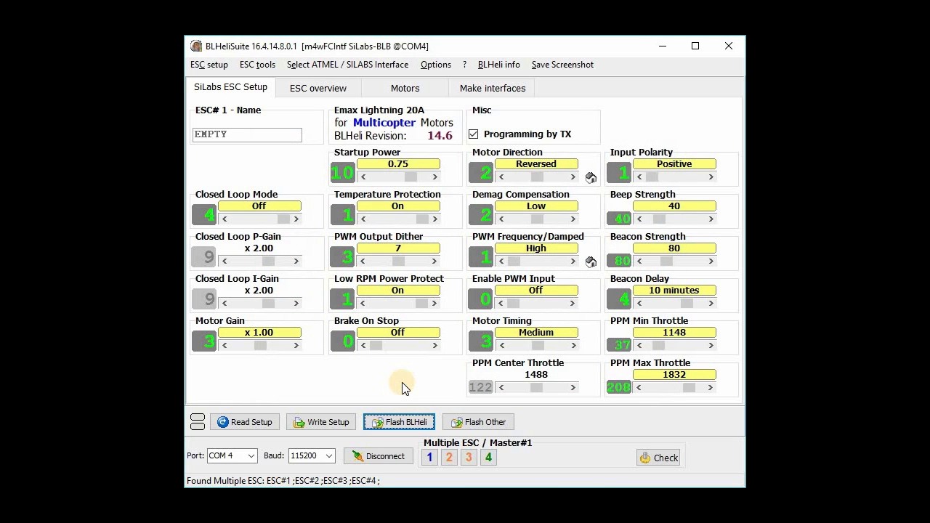
{"action": "mouse_move", "coordinate": [405, 202]}
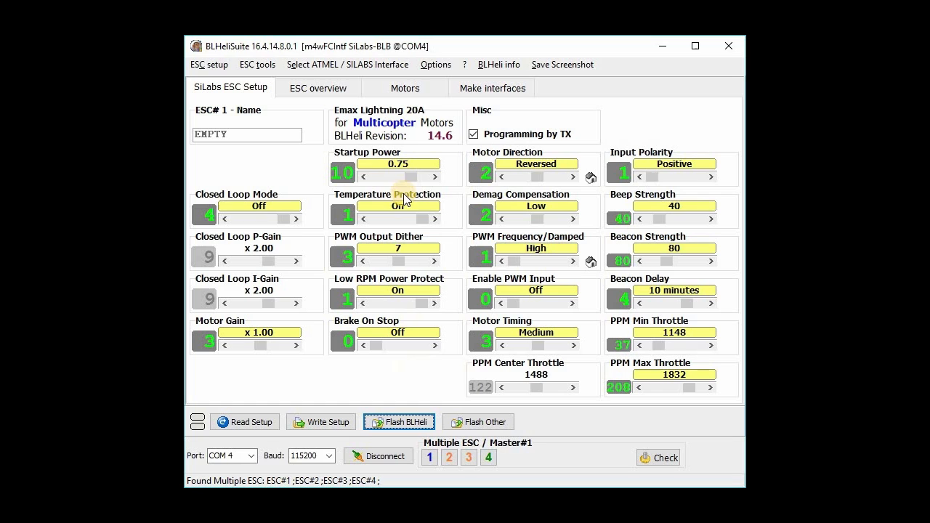
{"action": "left_click", "coordinate": [435, 64]}
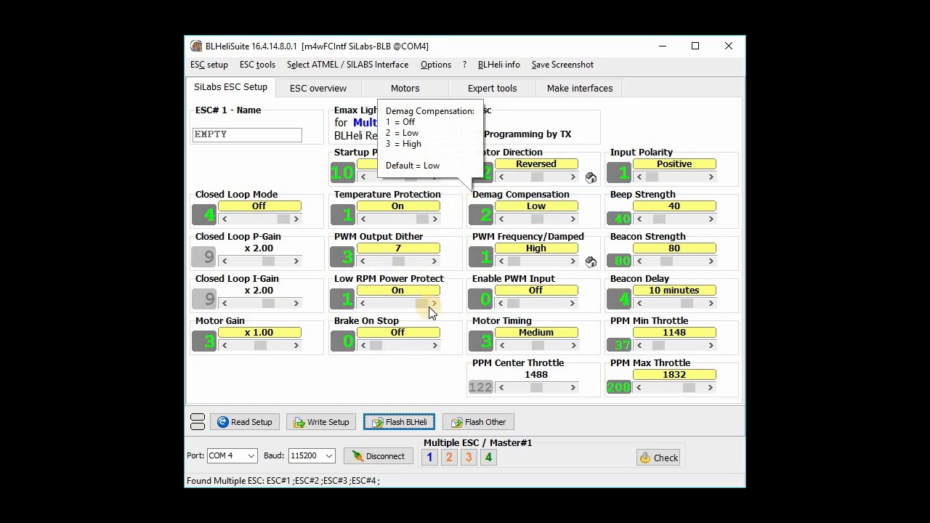
{"action": "mouse_move", "coordinate": [399, 422]}
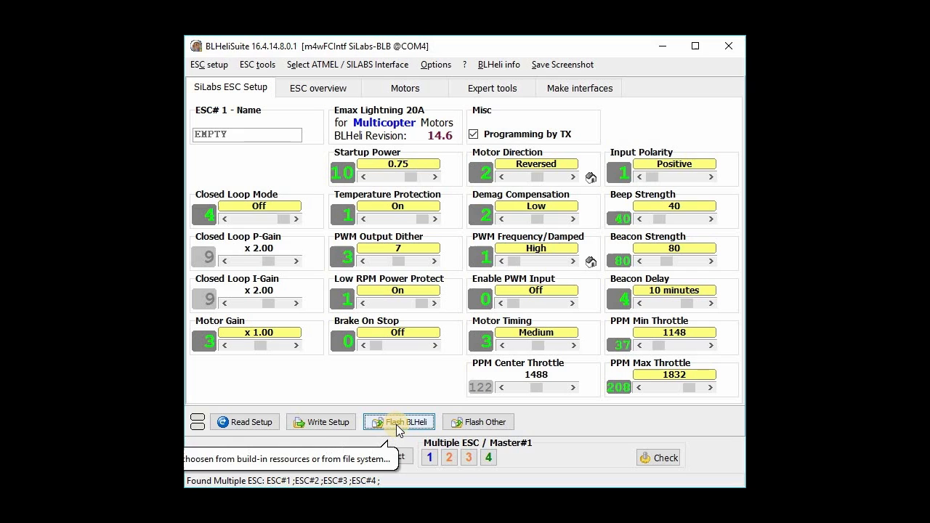
Step: Reopen the flash assistant, tick Ignore inappropriate MCU, and pick [Rev: 14.8] Emax Lightning 20A MULTI
{"action": "left_click", "coordinate": [398, 421]}
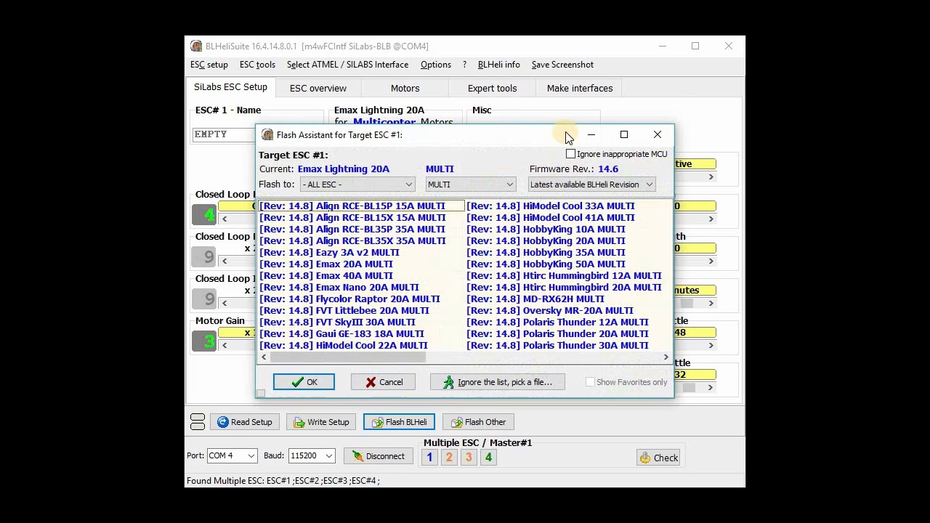
{"action": "mouse_move", "coordinate": [579, 156]}
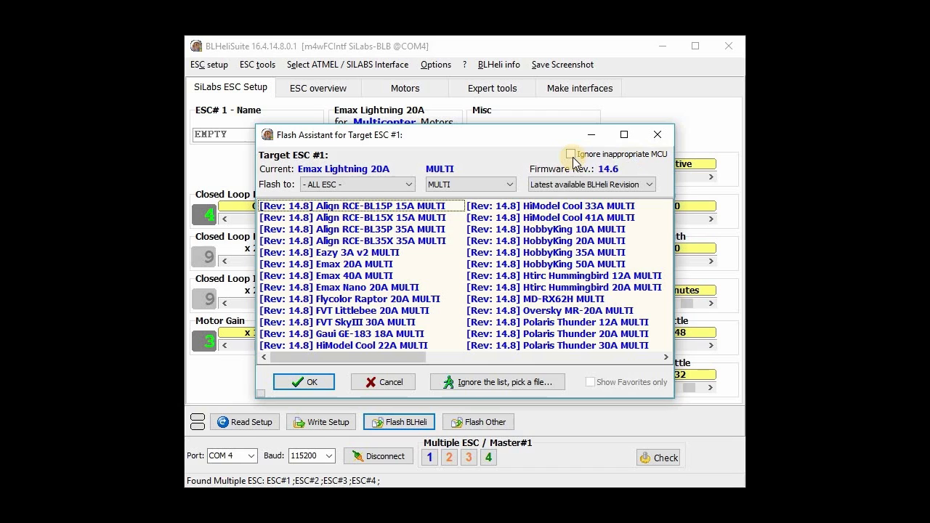
{"action": "left_click", "coordinate": [572, 153]}
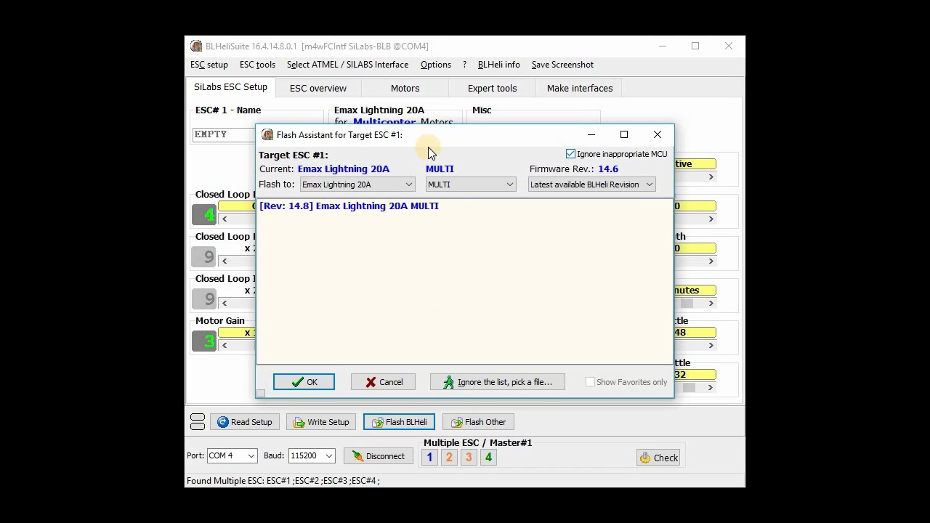
{"action": "mouse_move", "coordinate": [323, 215]}
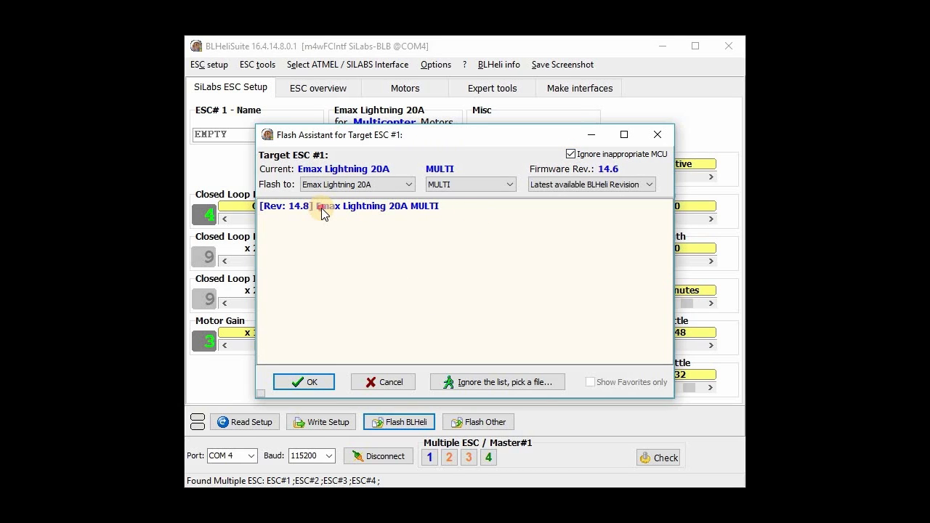
{"action": "left_click", "coordinate": [324, 206]}
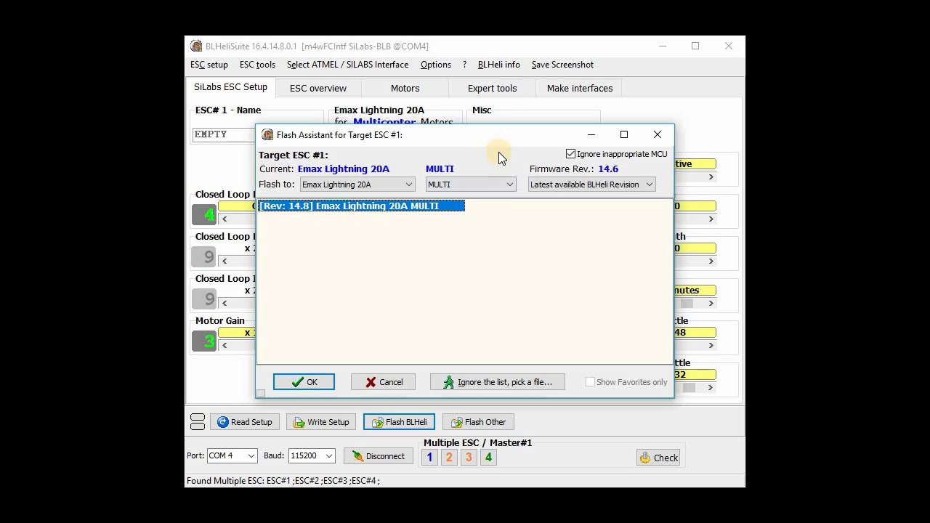
{"action": "mouse_move", "coordinate": [500, 218]}
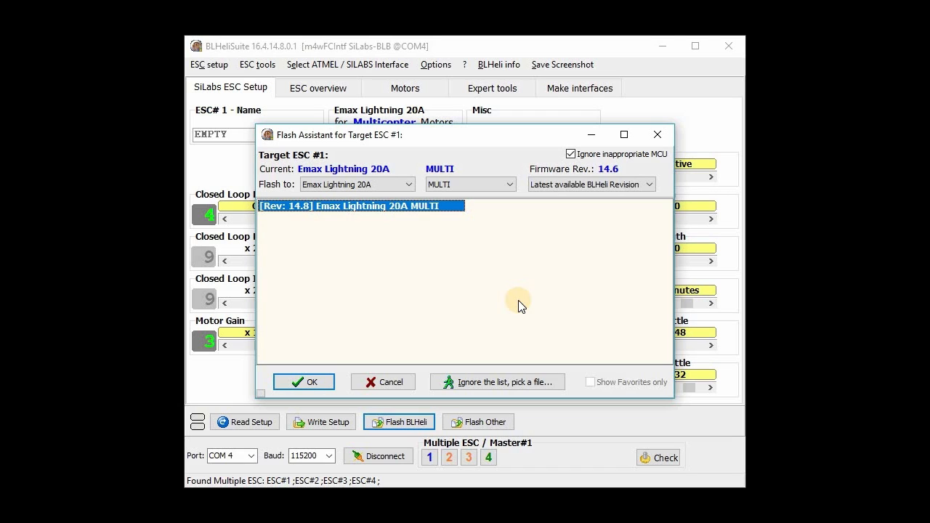
{"action": "mouse_move", "coordinate": [474, 394]}
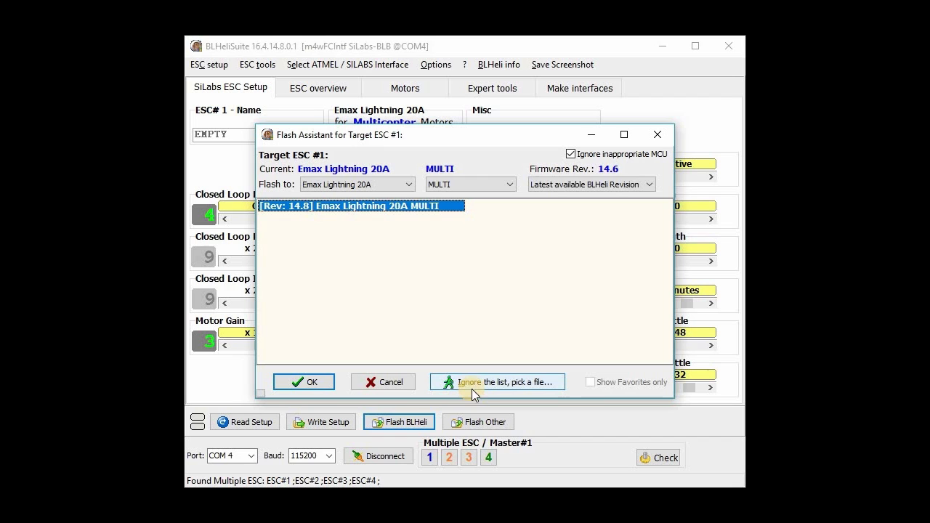
{"action": "mouse_move", "coordinate": [509, 387]}
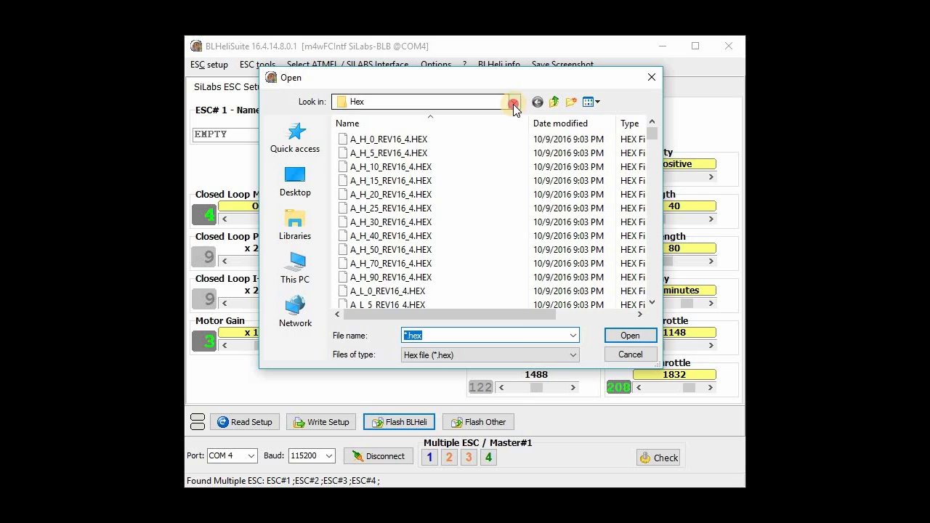
Step: Browse to BLHeliSuite16414801 > Multishot_14.85_Hexfiles > Multishot_Imperial_March for the EMAX_Lightning_20A MultiShot hex
{"action": "left_click", "coordinate": [512, 102]}
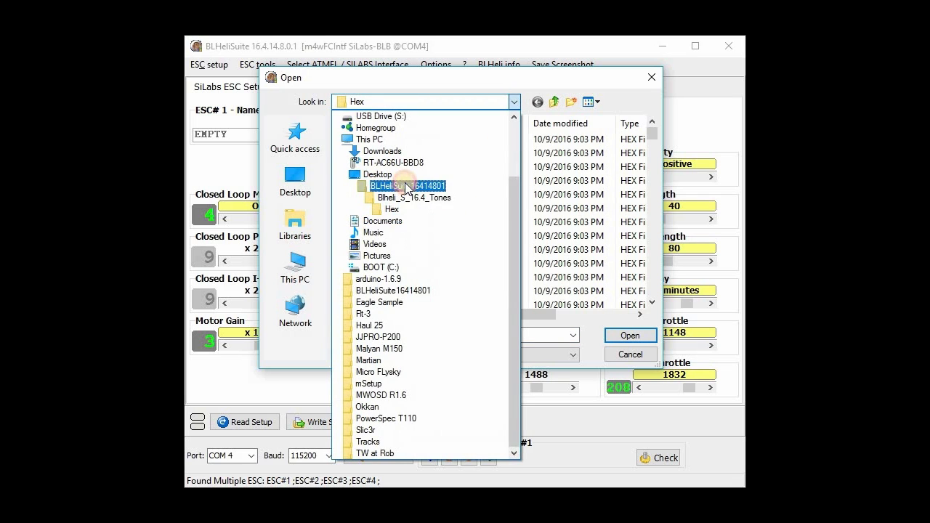
{"action": "double_click", "coordinate": [394, 186]}
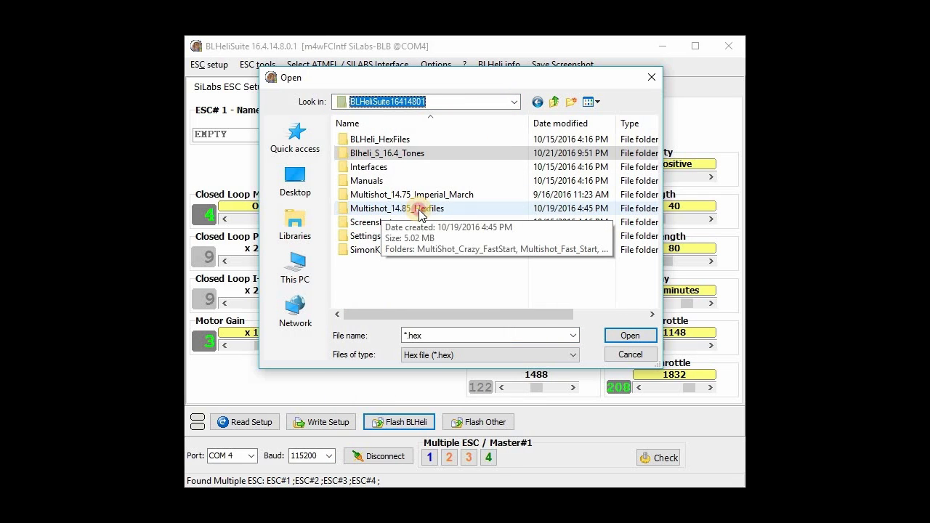
{"action": "double_click", "coordinate": [389, 209]}
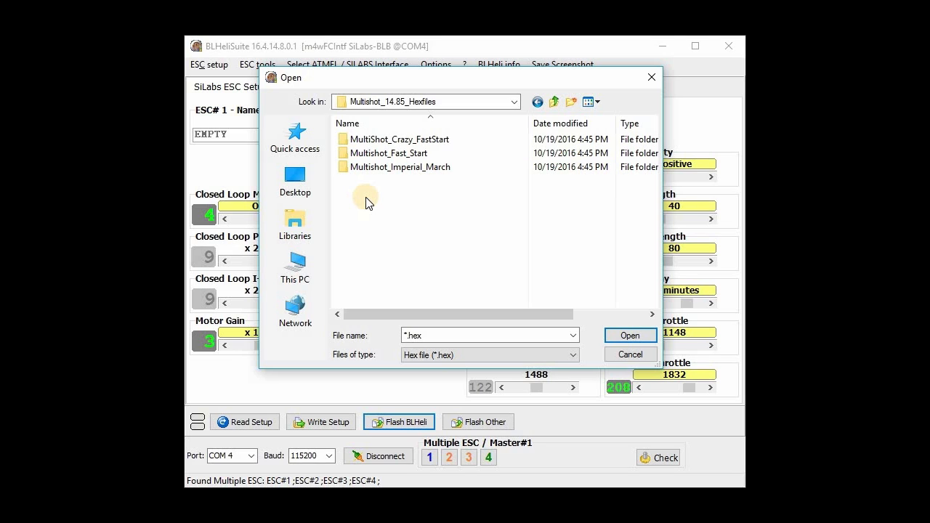
{"action": "left_click", "coordinate": [401, 167]}
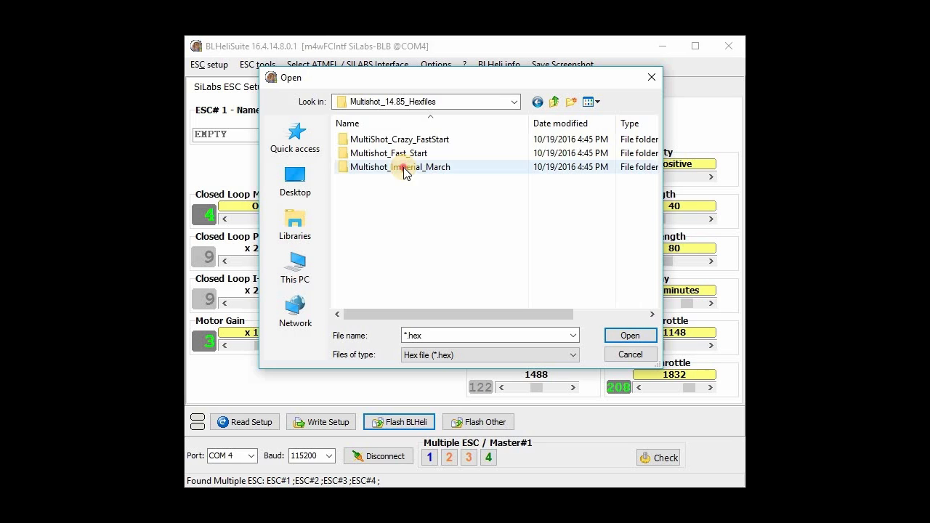
{"action": "double_click", "coordinate": [405, 167]}
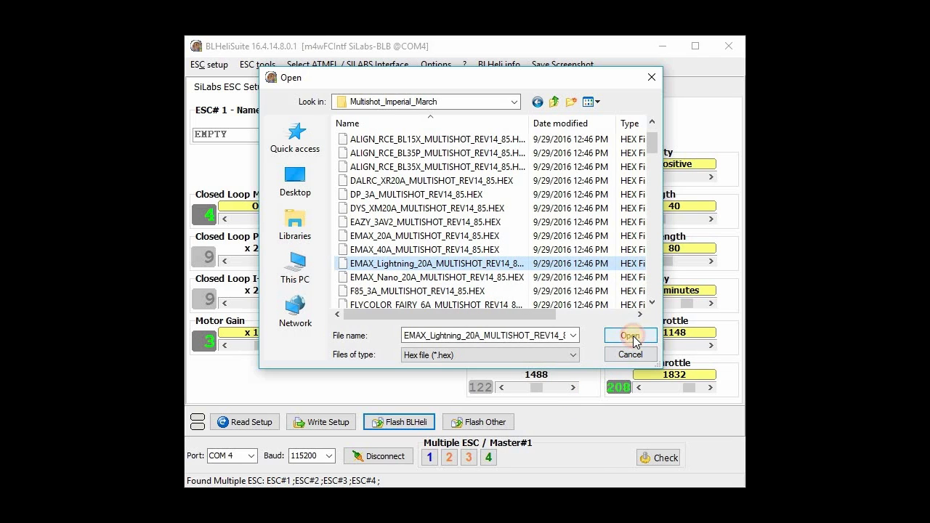
Step: Open EMAX_Lightning_20A_MULTISHOT_REV14_85.HEX, triggering the C8051F33x vs C8051F39x/37x MCU class error
{"action": "left_click", "coordinate": [630, 335]}
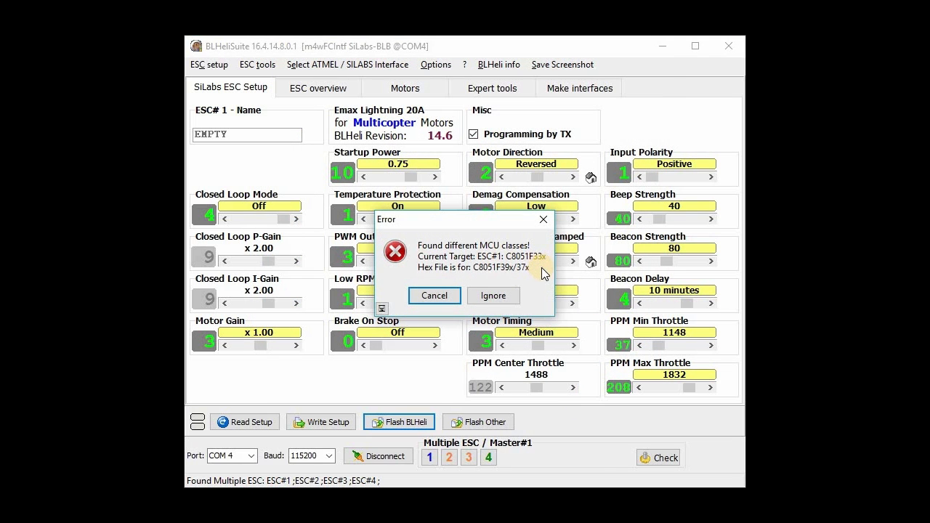
{"action": "mouse_move", "coordinate": [550, 277]}
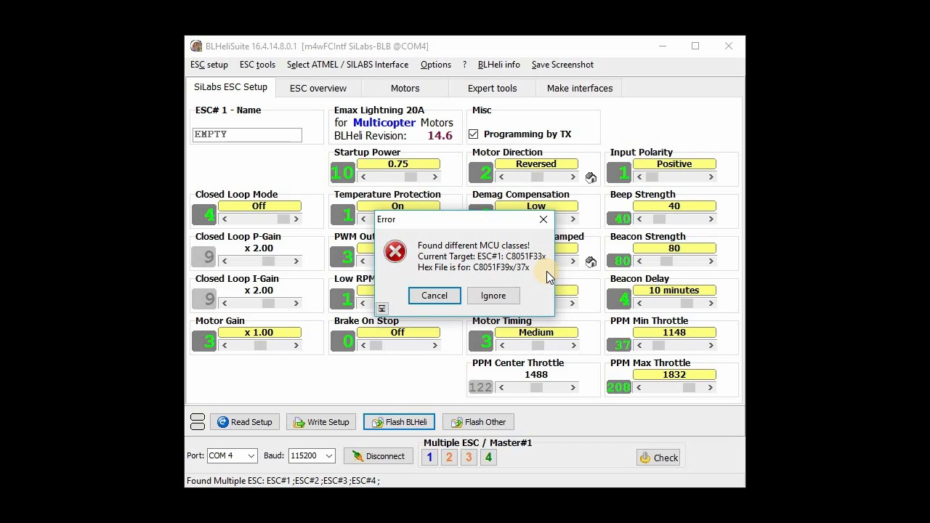
{"action": "mouse_move", "coordinate": [552, 275]}
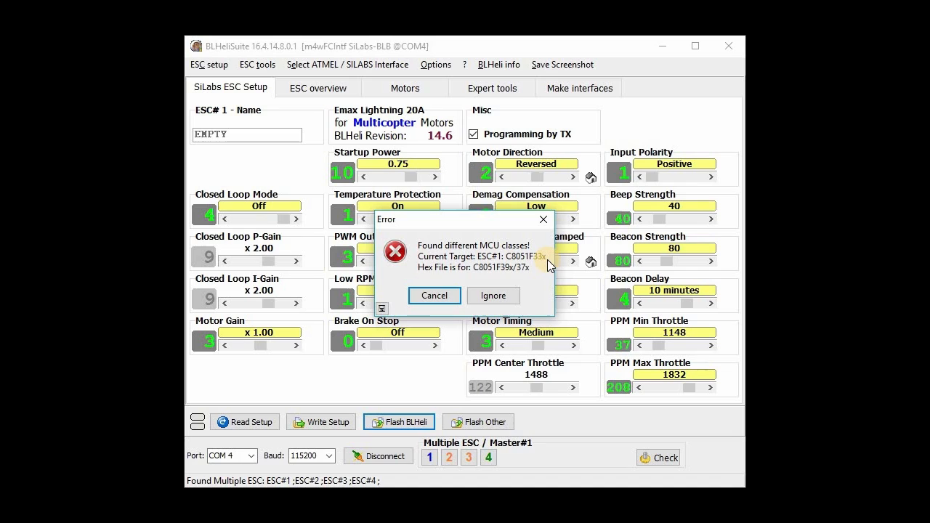
{"action": "mouse_move", "coordinate": [549, 265]}
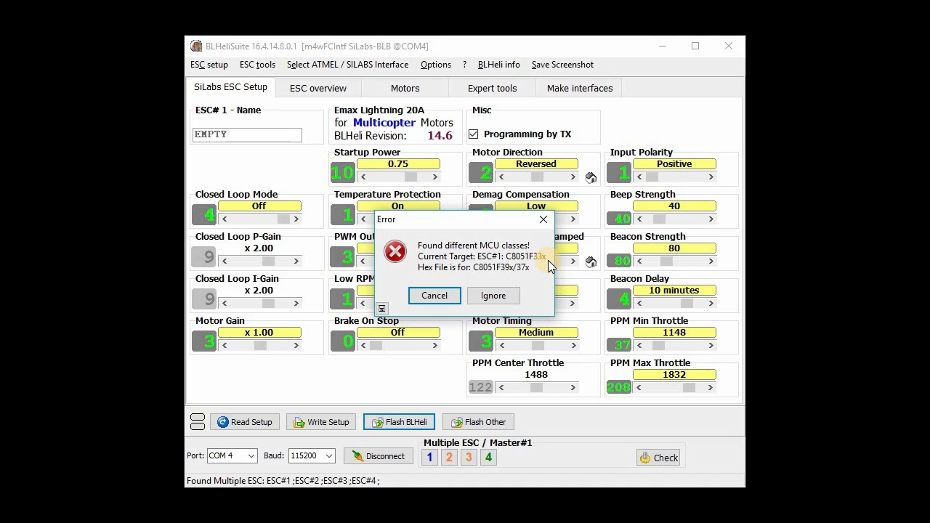
{"action": "mouse_move", "coordinate": [546, 272]}
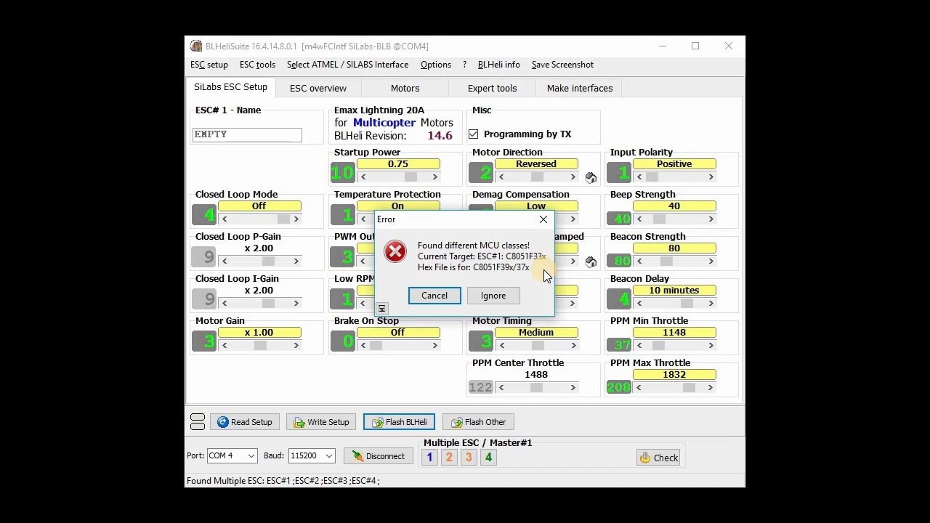
{"action": "mouse_move", "coordinate": [476, 285]}
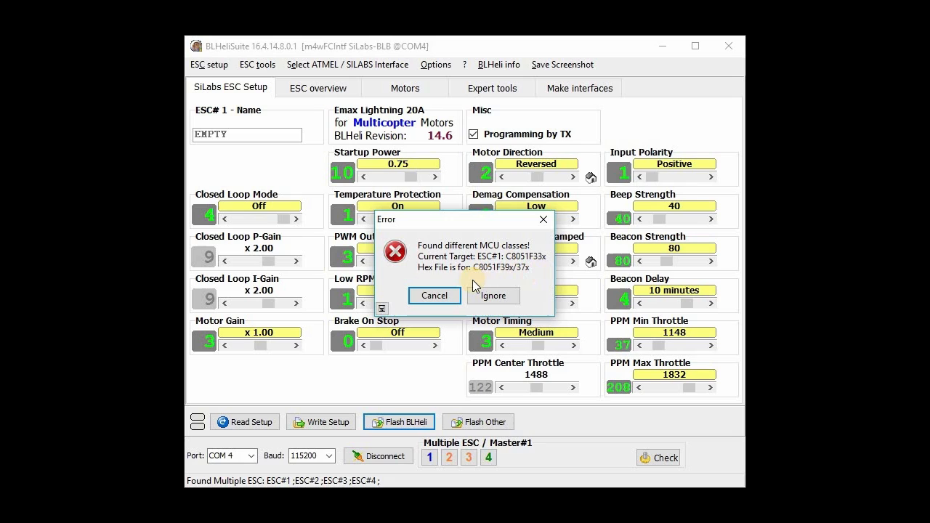
{"action": "mouse_move", "coordinate": [480, 281]}
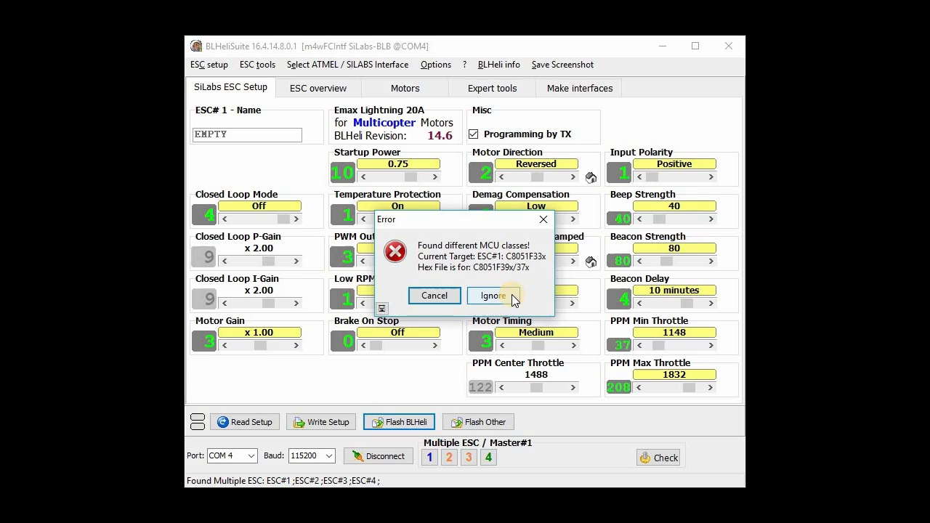
Step: Ignore the MCU mismatch, confirm flashing ESC#1 to EMAX_Ltng_20A 14.85, and dismiss the success message
{"action": "left_click", "coordinate": [493, 295]}
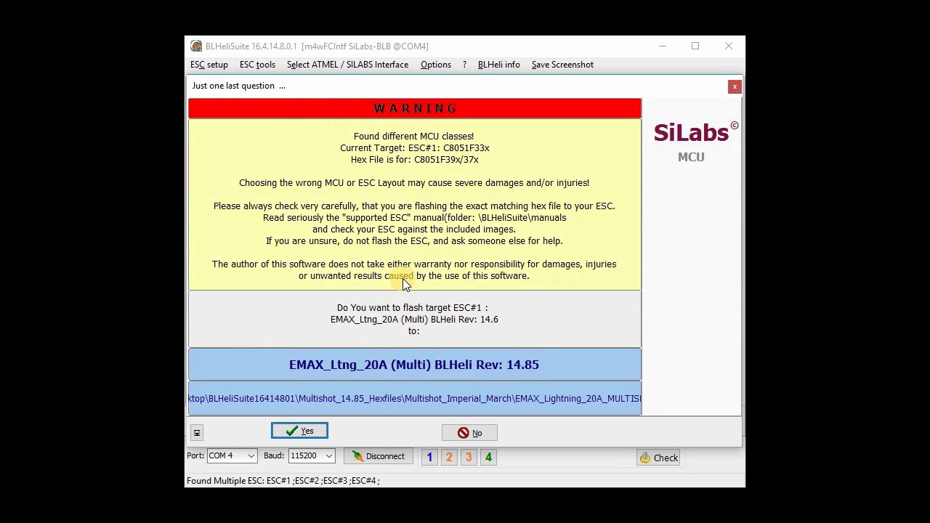
{"action": "left_click", "coordinate": [299, 431]}
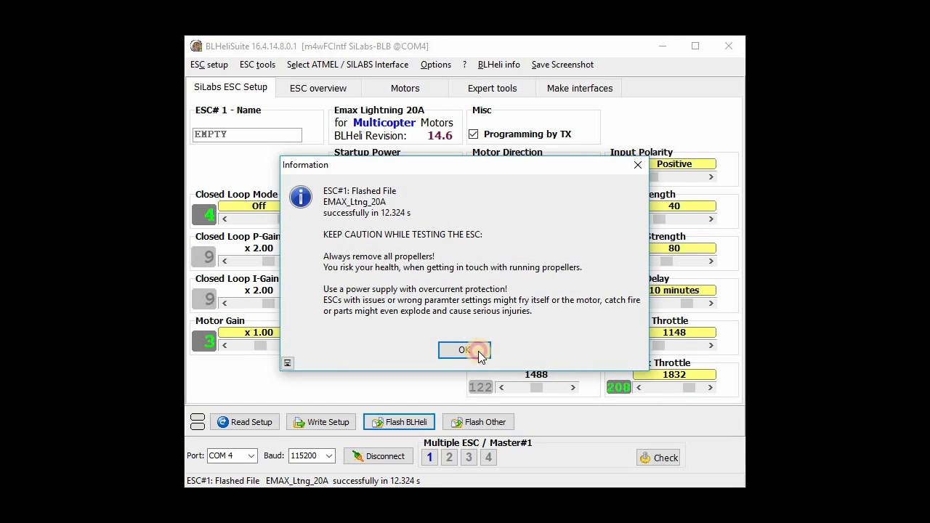
{"action": "left_click", "coordinate": [462, 350]}
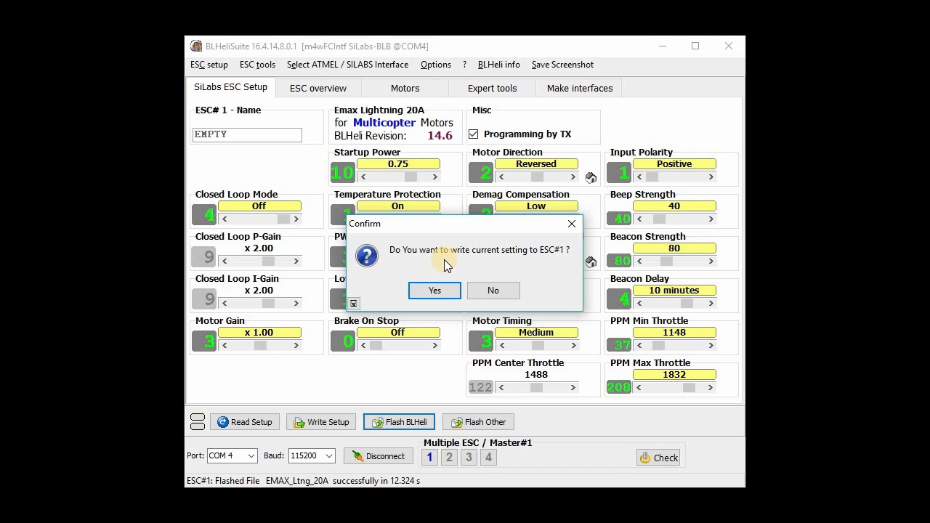
{"action": "mouse_move", "coordinate": [483, 281]}
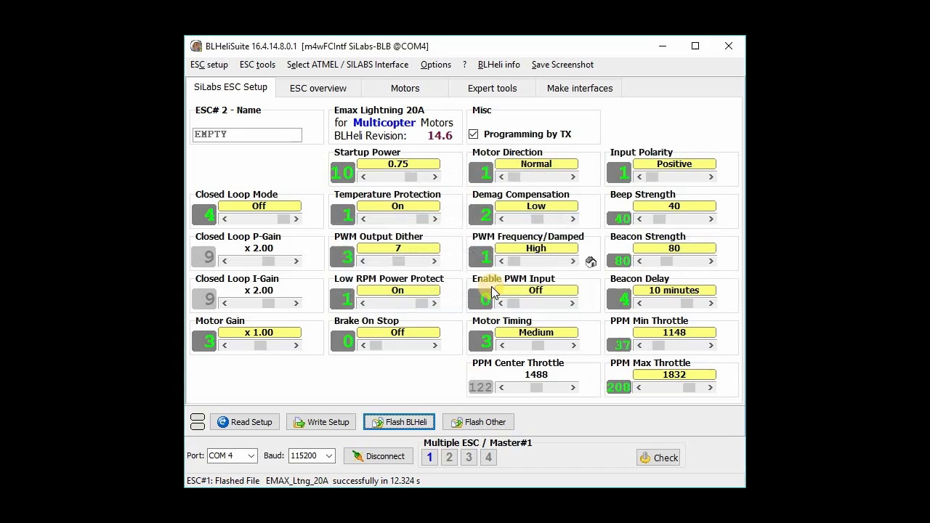
Step: Flash ESC#2 and ESC#3 from the EMAX Lightning 20A 14.85 hex, ignoring the MCU mismatch
{"action": "left_click", "coordinate": [399, 422]}
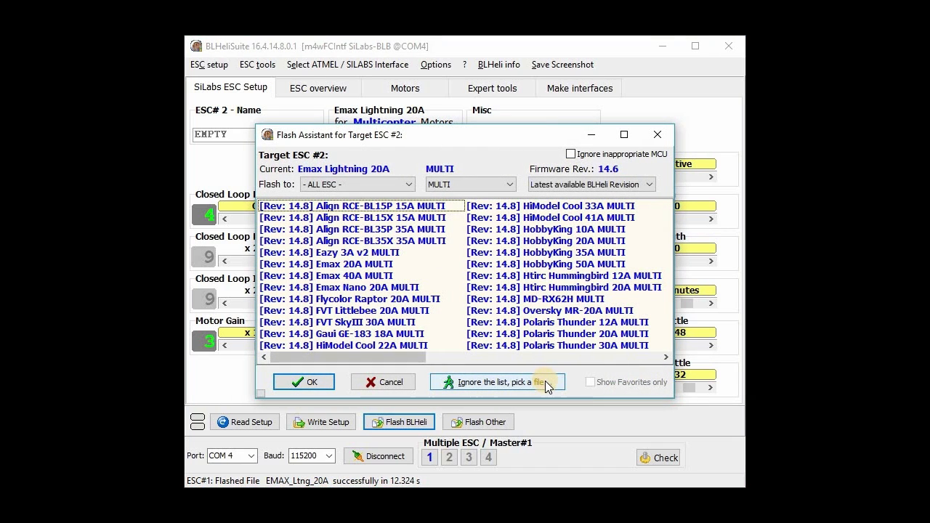
{"action": "left_click", "coordinate": [493, 382]}
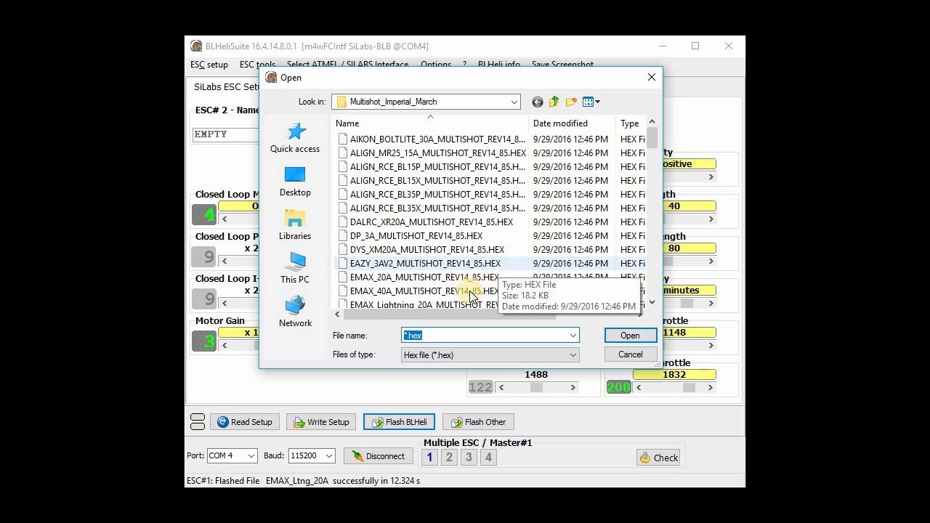
{"action": "scroll", "scroll_direction": "down", "scroll_amount": 3}
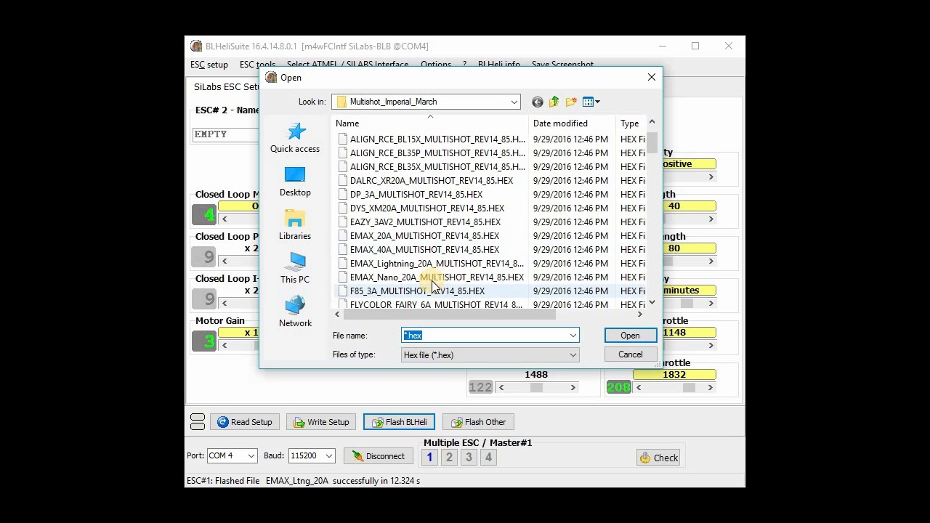
{"action": "left_click", "coordinate": [631, 335]}
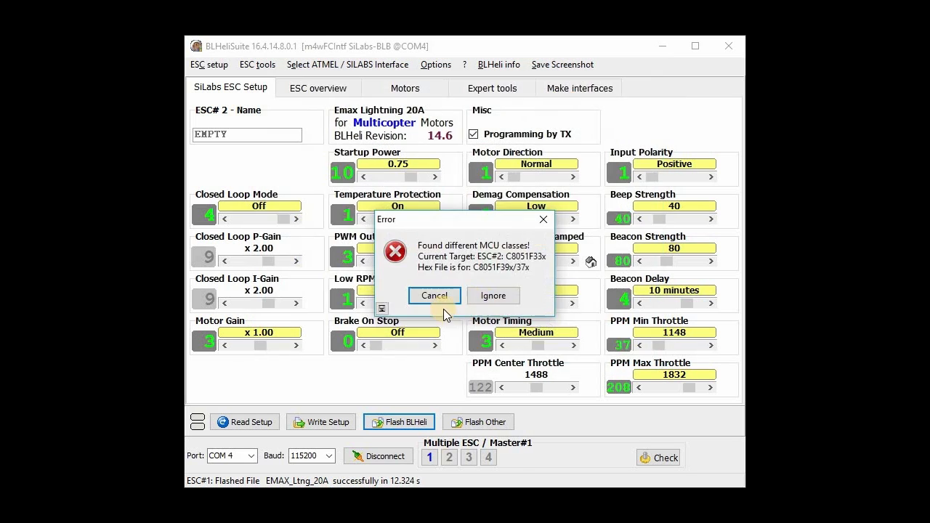
{"action": "left_click", "coordinate": [493, 295]}
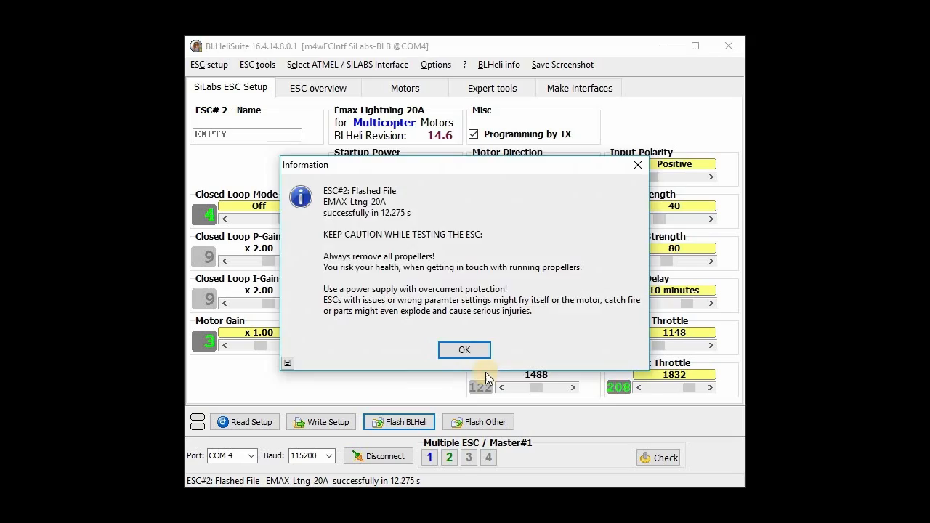
{"action": "left_click", "coordinate": [465, 350]}
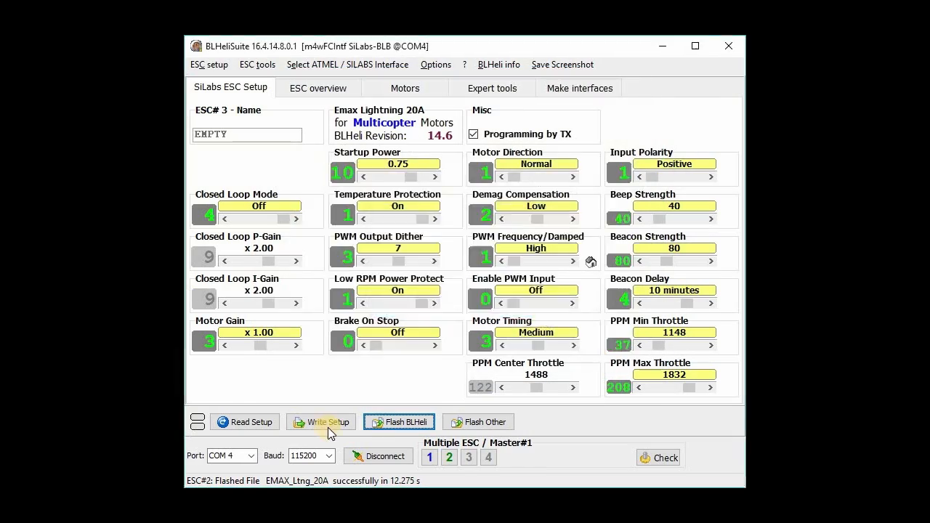
{"action": "left_click", "coordinate": [398, 422]}
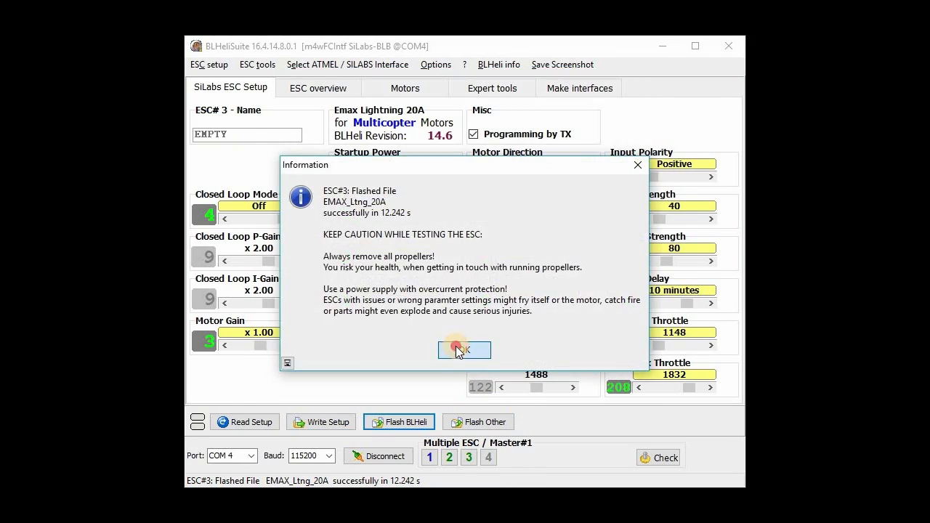
{"action": "left_click", "coordinate": [464, 350]}
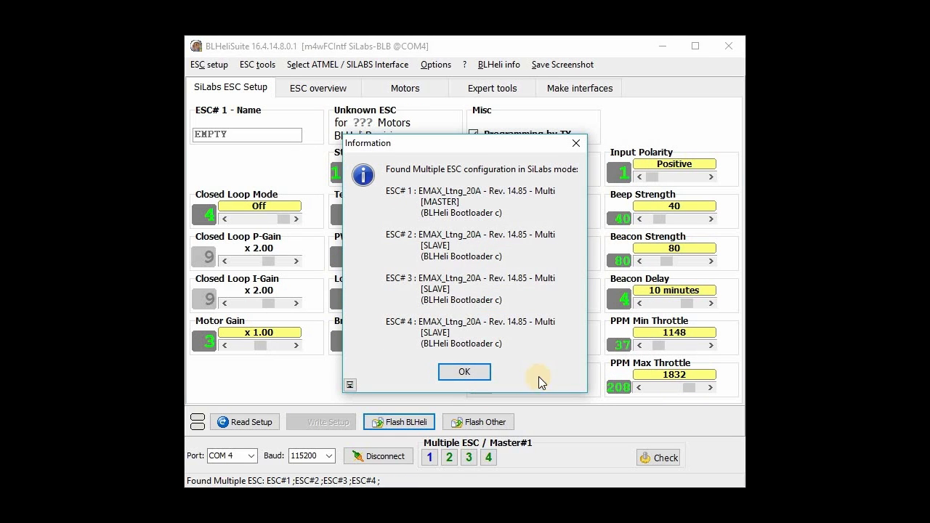
{"action": "mouse_move", "coordinate": [570, 207]}
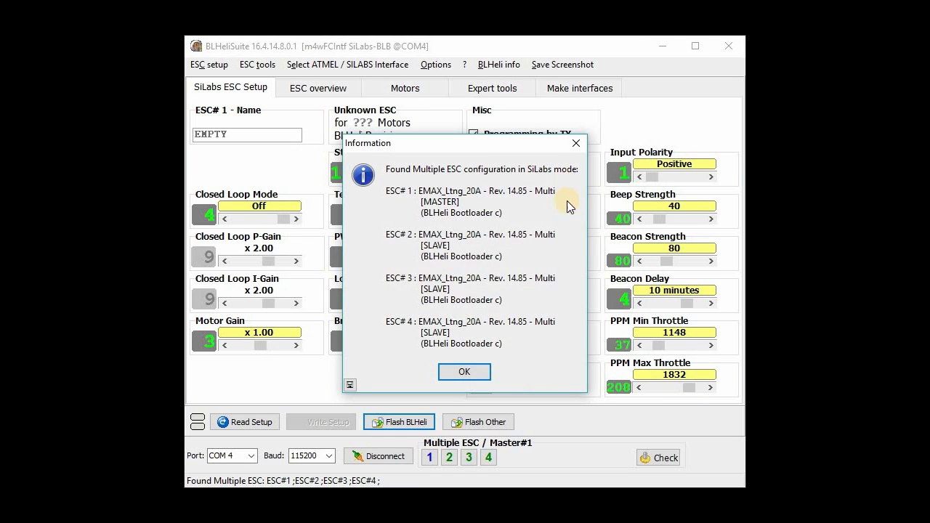
{"action": "mouse_move", "coordinate": [573, 219]}
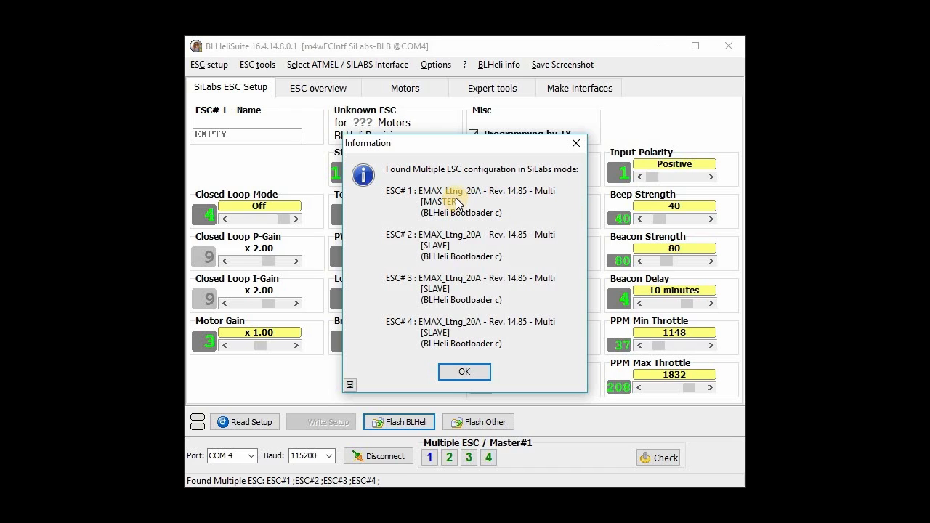
{"action": "mouse_move", "coordinate": [497, 202]}
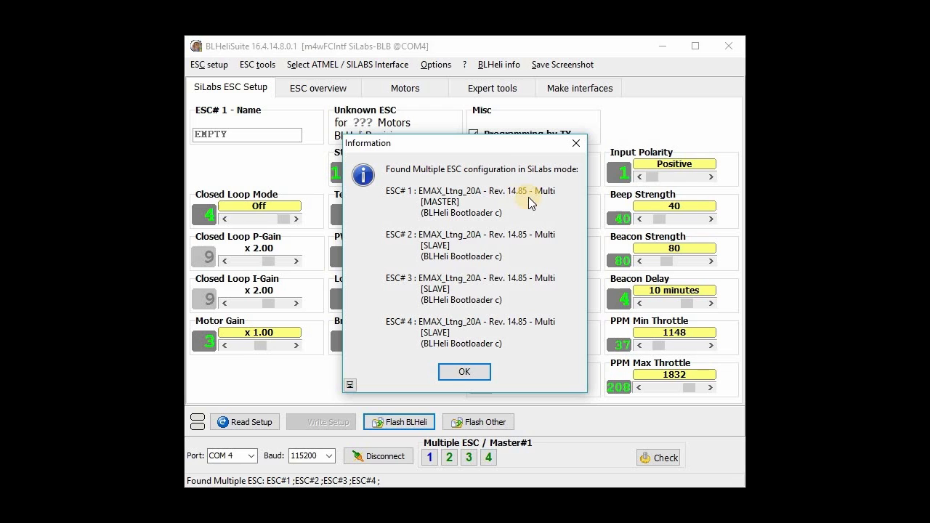
{"action": "mouse_move", "coordinate": [455, 394]}
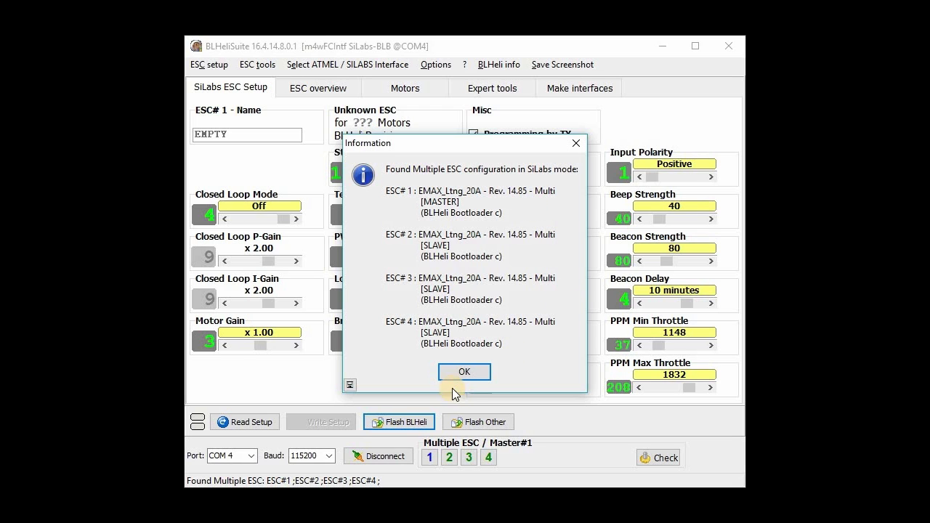
Step: Dismiss the Found Multiple ESC notice to view Emax Lightning 20A revision 14.85 settings
{"action": "left_click", "coordinate": [465, 371]}
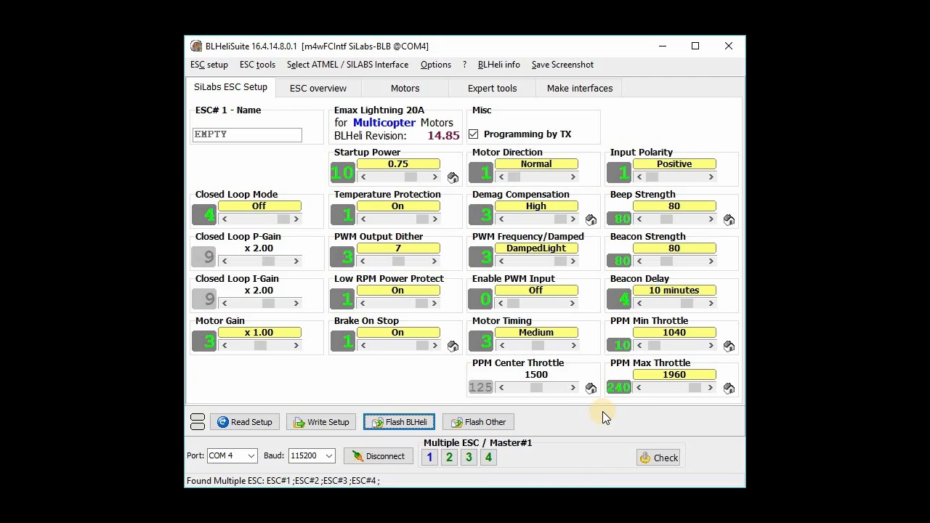
{"action": "mouse_move", "coordinate": [534, 333]}
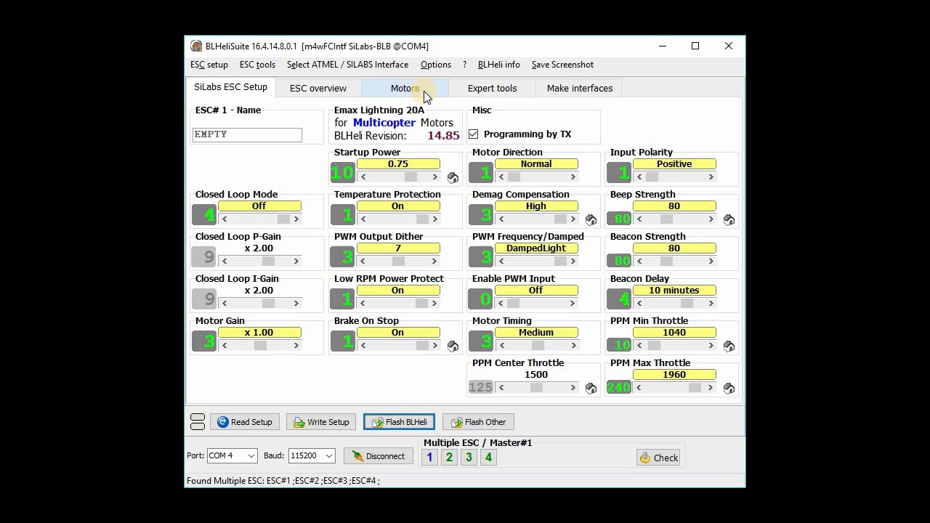
Step: Enable motor control on the motor test page and start 1000–2000 ESC calibration for motors 1–4
{"action": "left_click", "coordinate": [403, 88]}
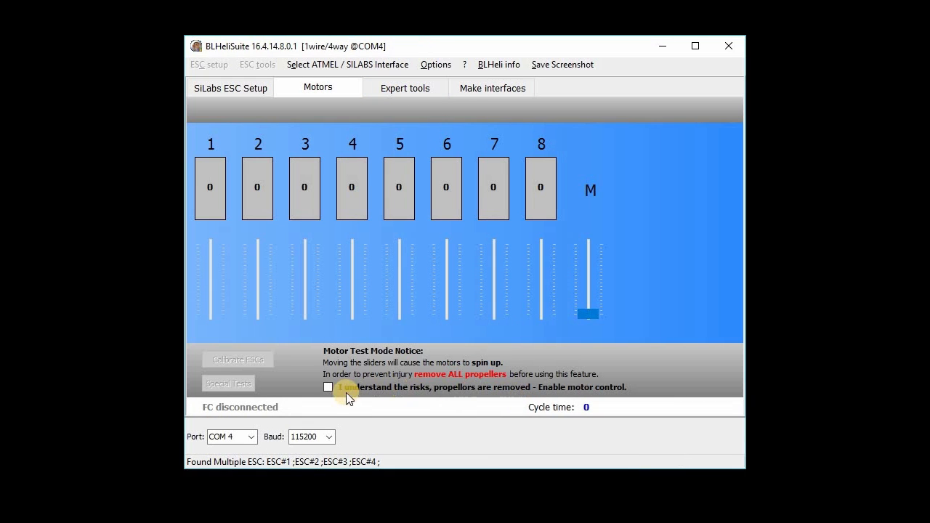
{"action": "left_click", "coordinate": [329, 387]}
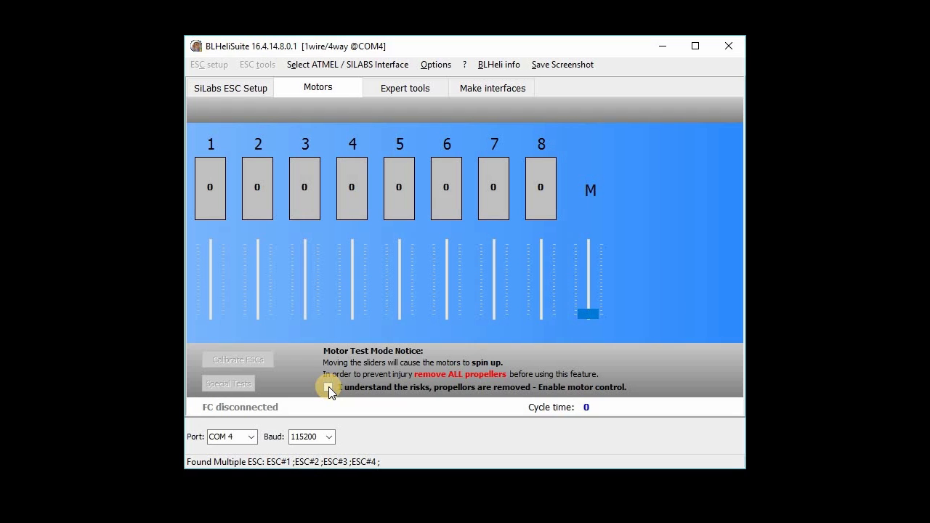
{"action": "left_click", "coordinate": [329, 388]}
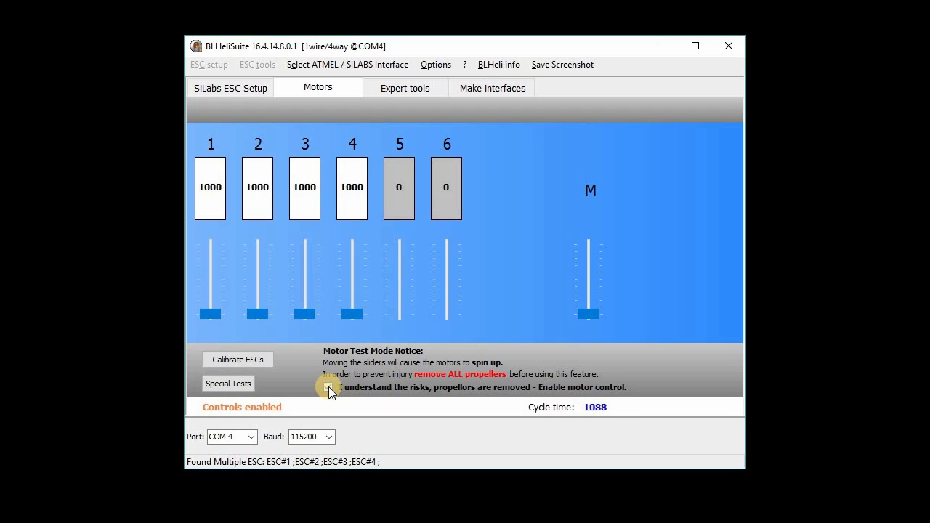
{"action": "left_click", "coordinate": [328, 387]}
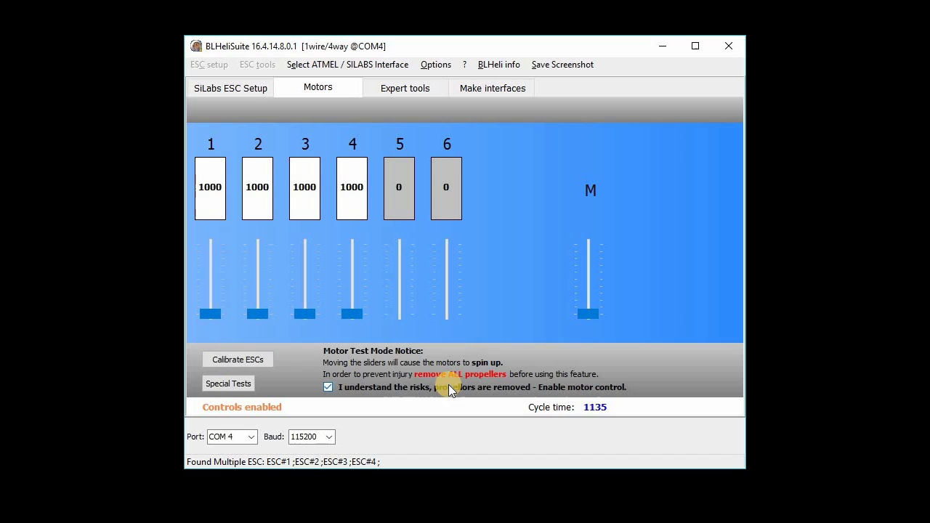
{"action": "left_click", "coordinate": [238, 359]}
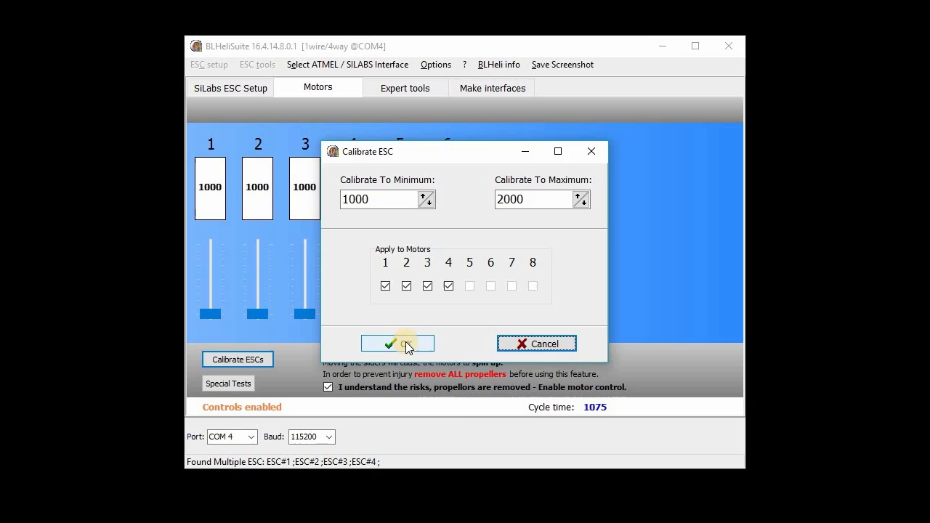
Step: Confirm the 1000–2000 calibration, power the ESCs off and back on, returning motors to 1000
{"action": "left_click", "coordinate": [397, 343]}
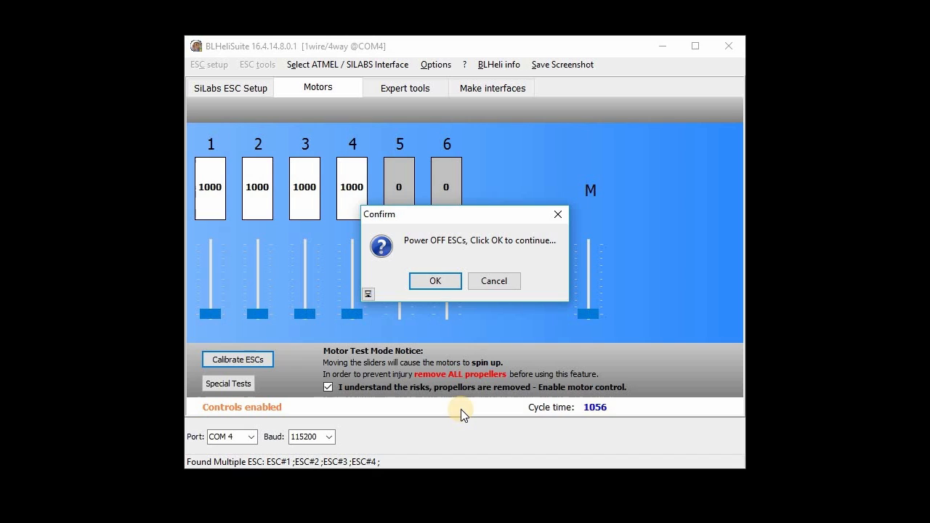
{"action": "left_click", "coordinate": [435, 281]}
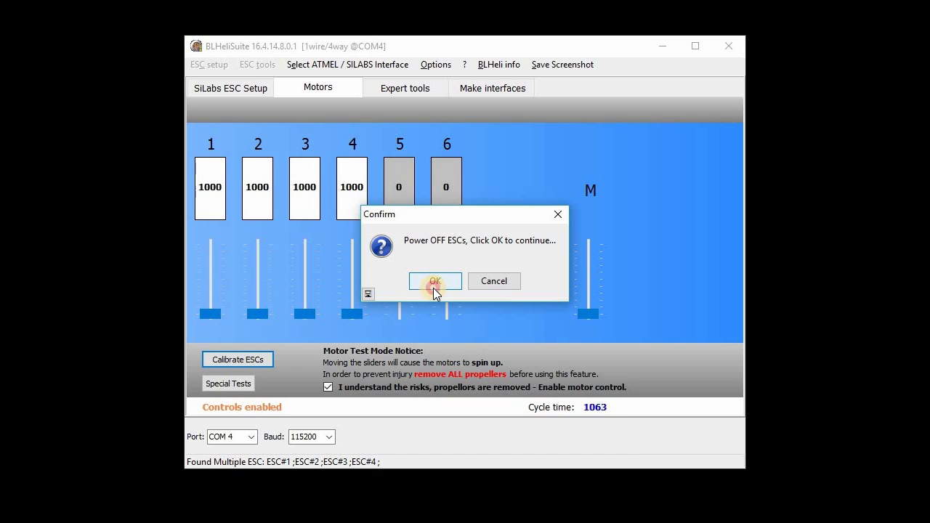
{"action": "left_click", "coordinate": [435, 281]}
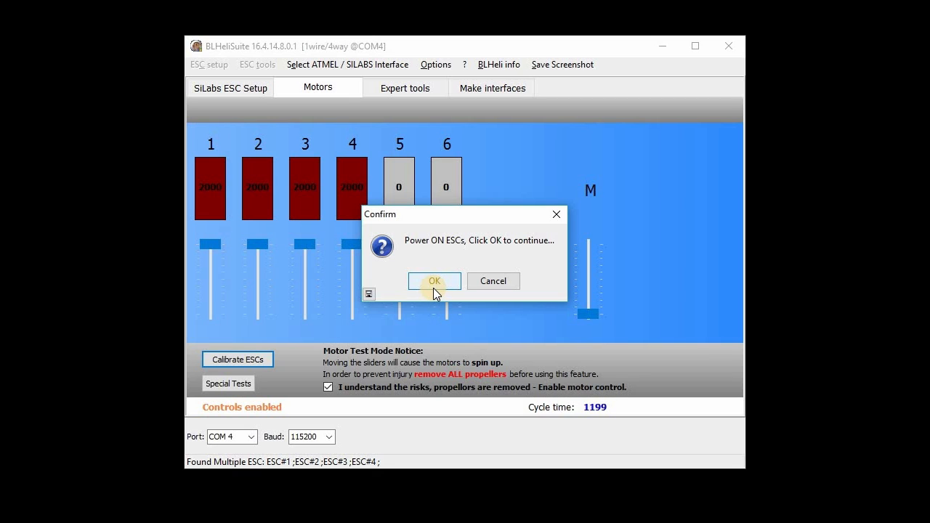
{"action": "left_click", "coordinate": [434, 281]}
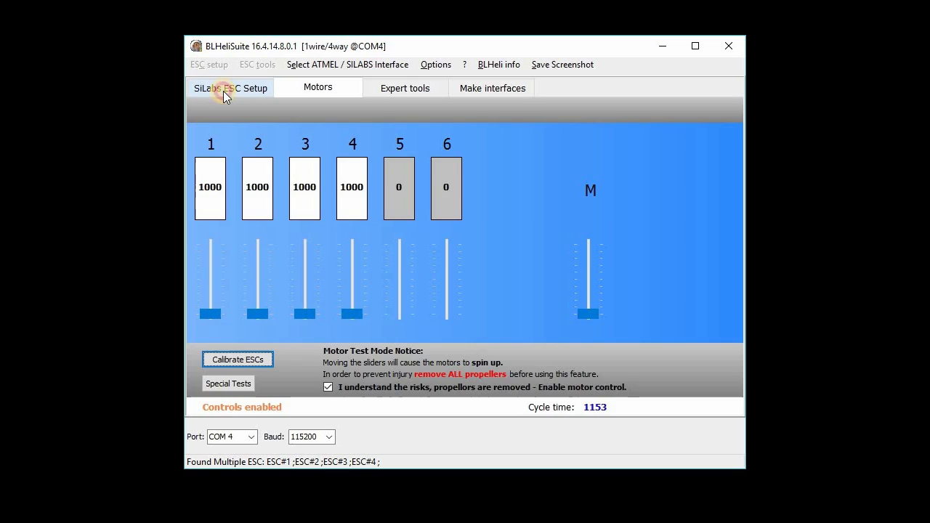
Step: Reconnect to the four ESCs on the setup page and dismiss the found-ESCs notice
{"action": "left_click", "coordinate": [230, 87]}
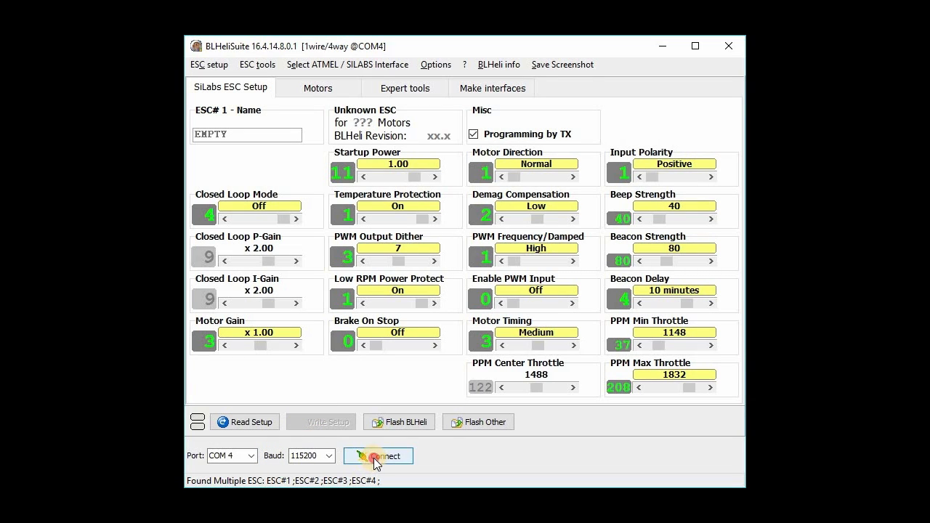
{"action": "left_click", "coordinate": [378, 456]}
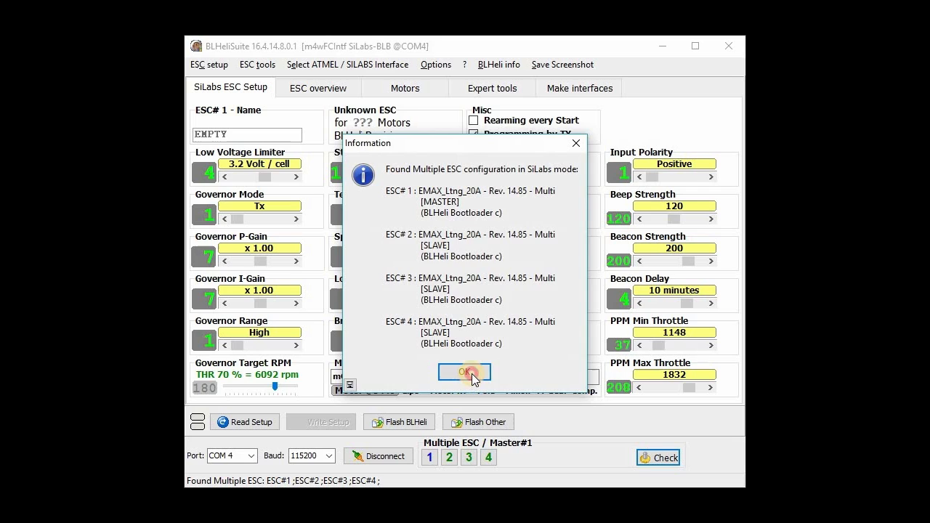
{"action": "left_click", "coordinate": [465, 372]}
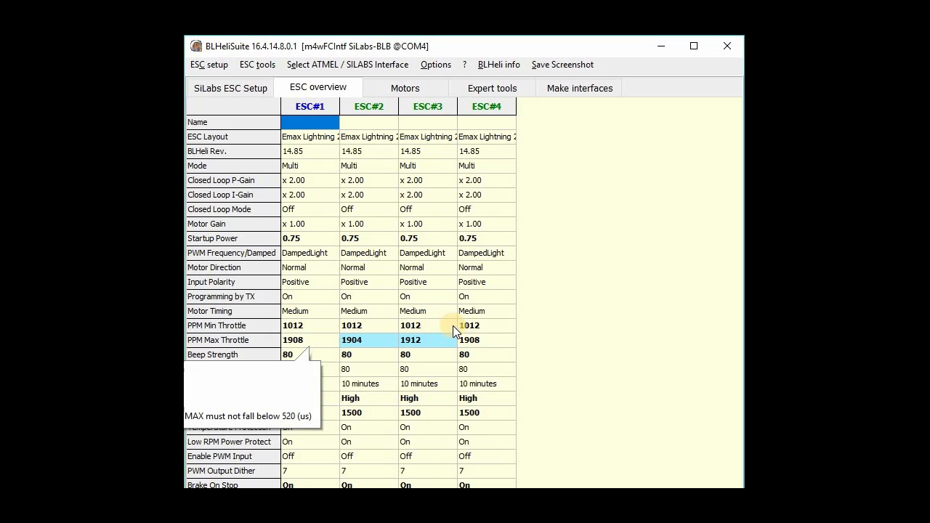
{"action": "mouse_move", "coordinate": [307, 340]}
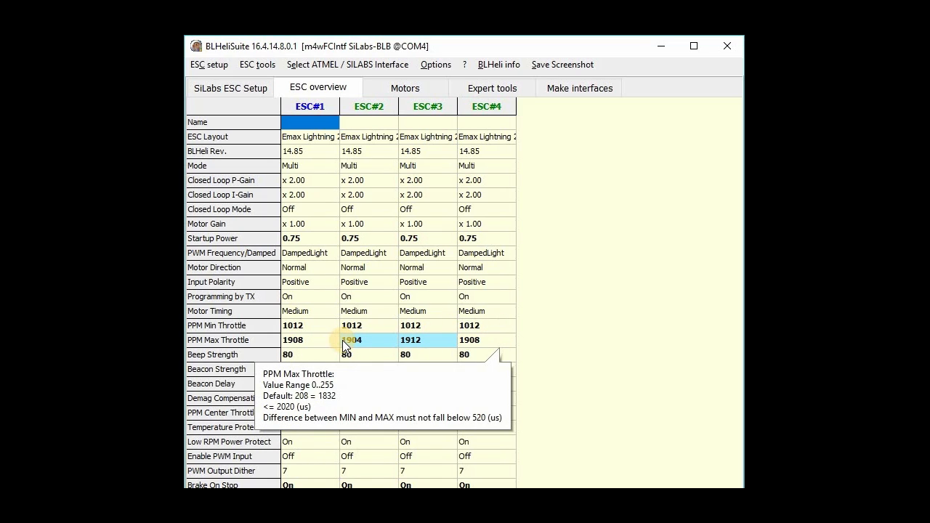
{"action": "mouse_move", "coordinate": [485, 336]}
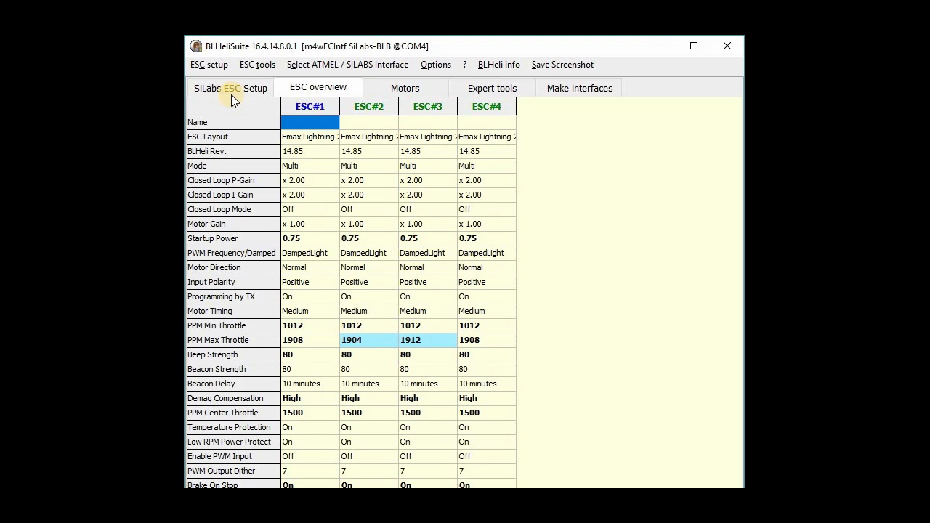
Step: Review the Min Throttle 1012 and Max 1908 settings, then select ESC 1 alone
{"action": "left_click", "coordinate": [230, 88]}
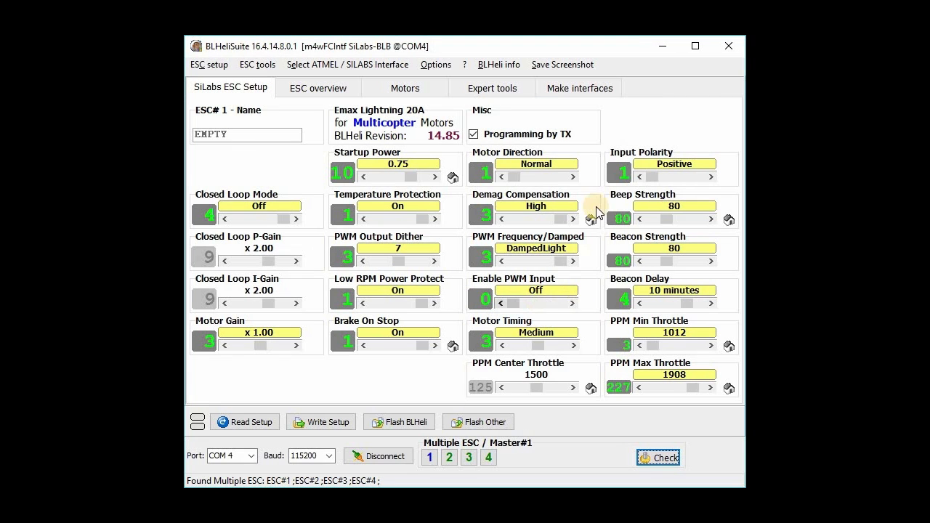
{"action": "mouse_move", "coordinate": [562, 135]}
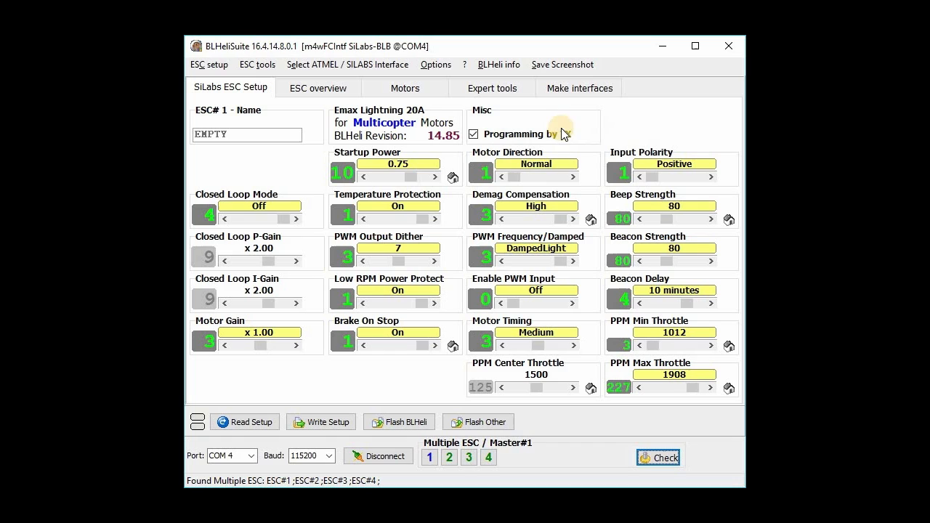
{"action": "mouse_move", "coordinate": [558, 369]}
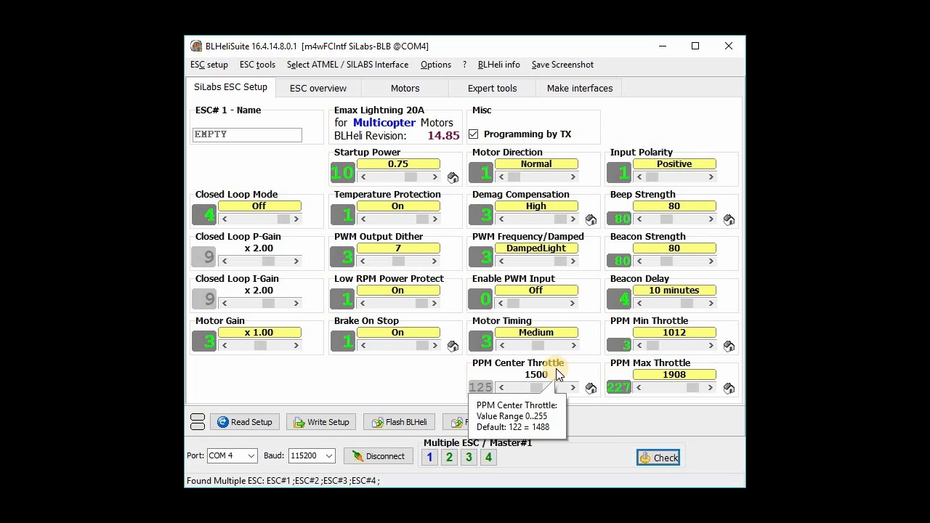
{"action": "mouse_move", "coordinate": [566, 351]}
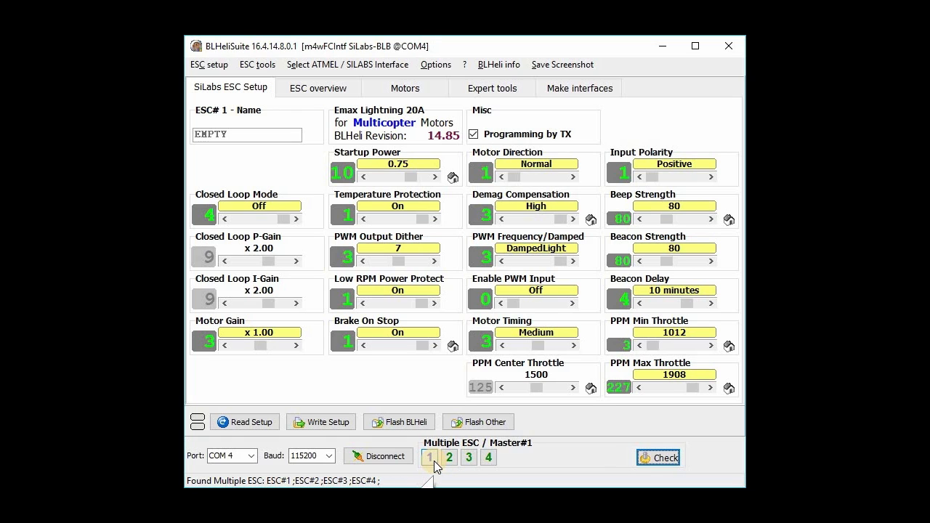
{"action": "left_click", "coordinate": [429, 457]}
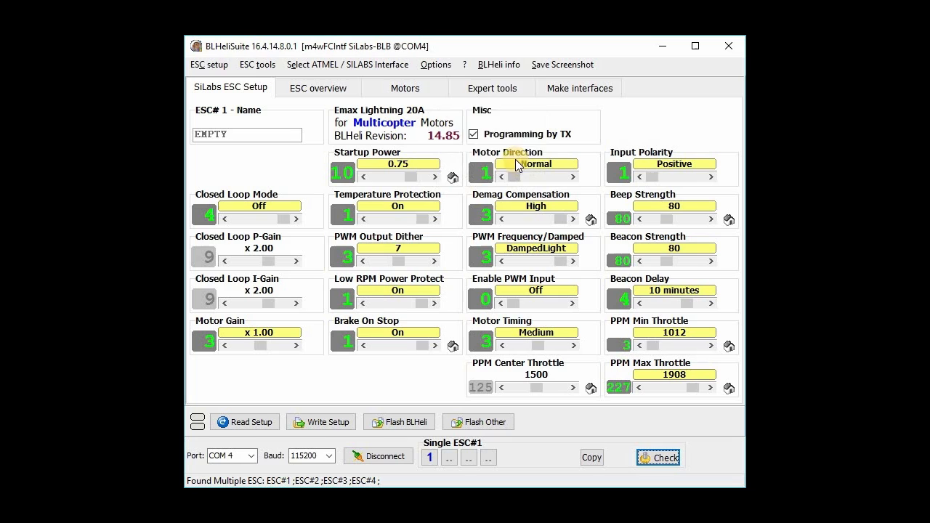
{"action": "mouse_move", "coordinate": [541, 188]}
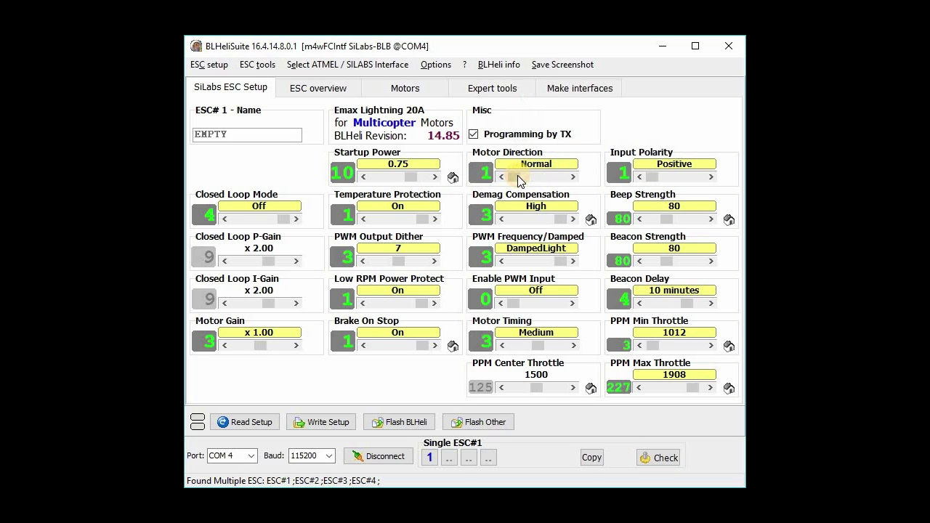
{"action": "mouse_move", "coordinate": [616, 439]}
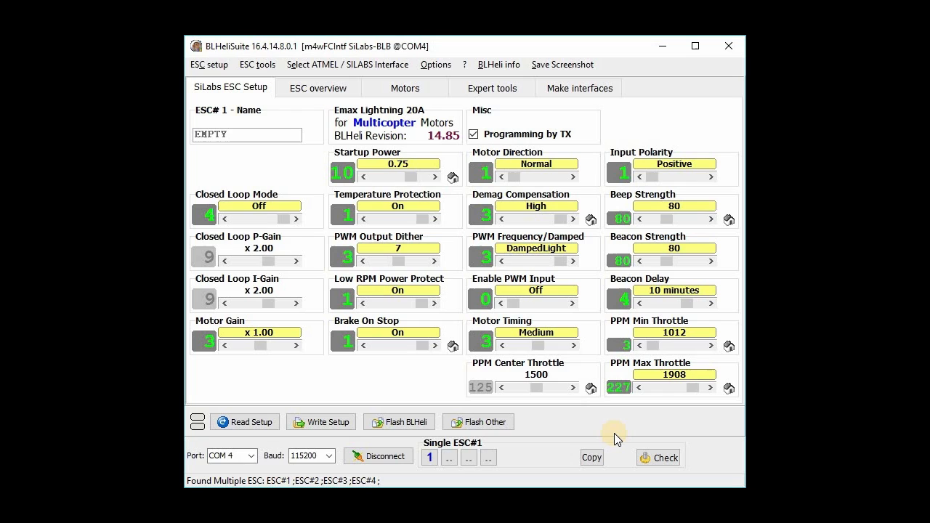
{"action": "mouse_move", "coordinate": [334, 424]}
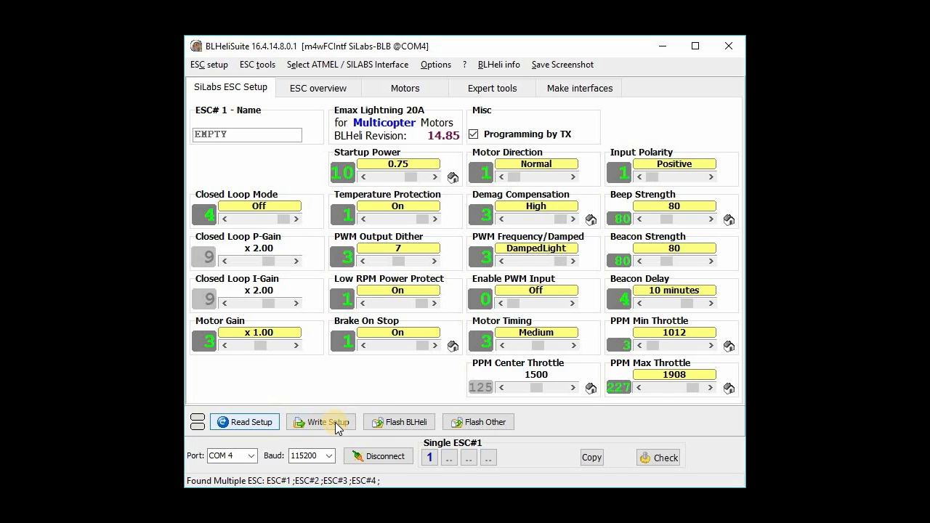